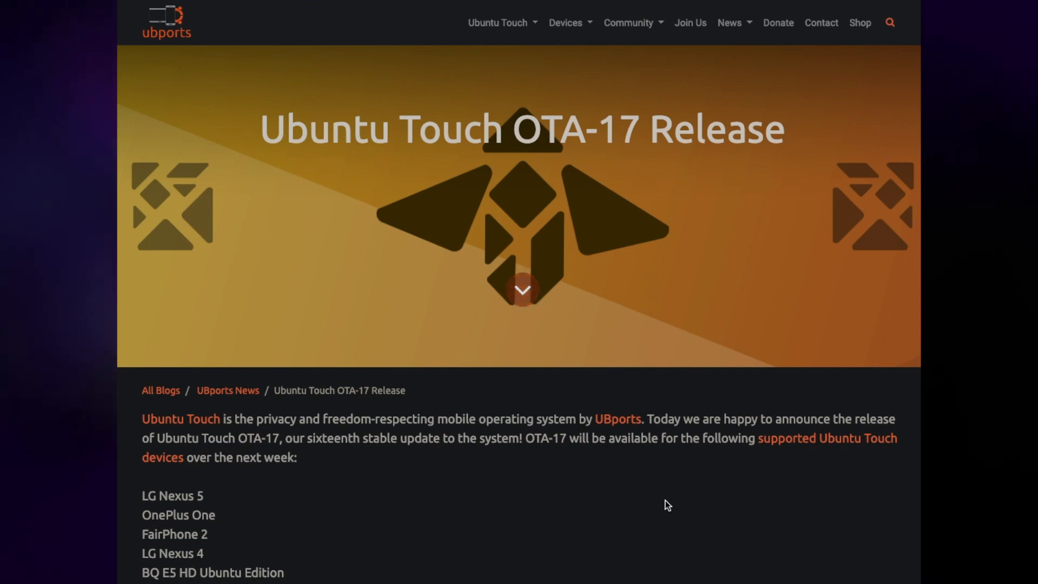
mouse_move(629, 465)
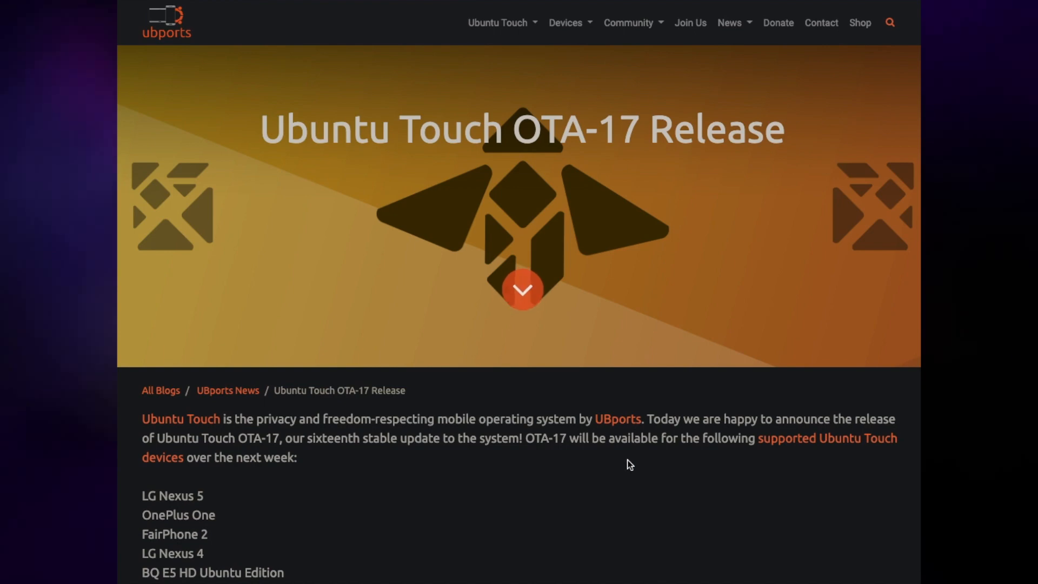
scroll("down", 3)
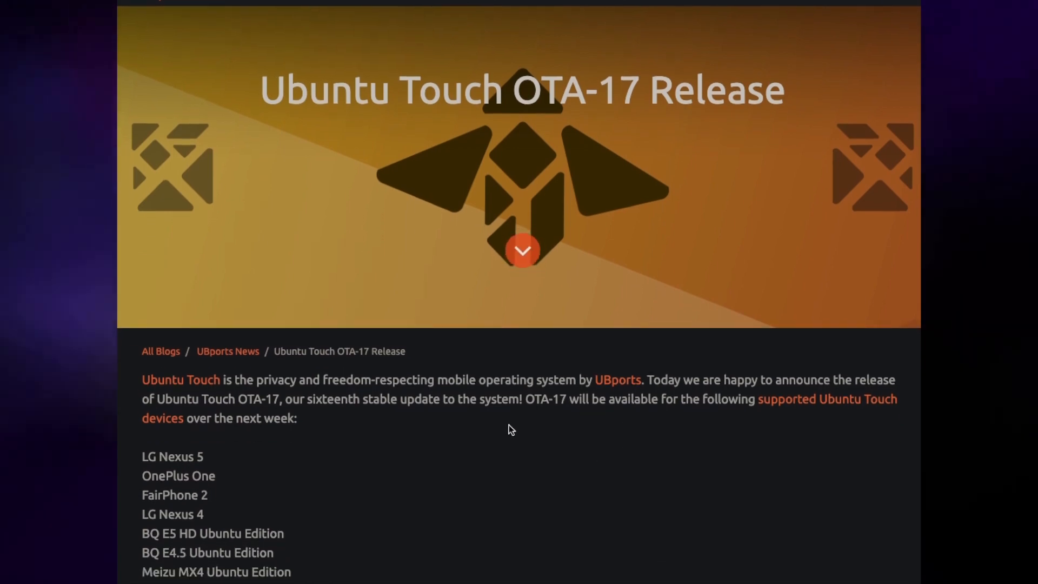
scroll("down", 3)
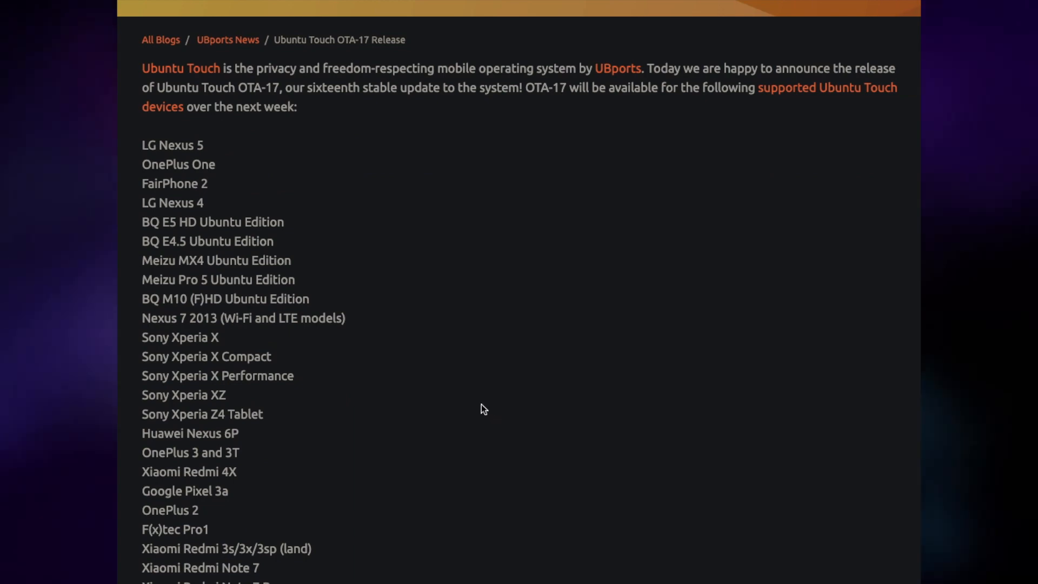
scroll("down", 3)
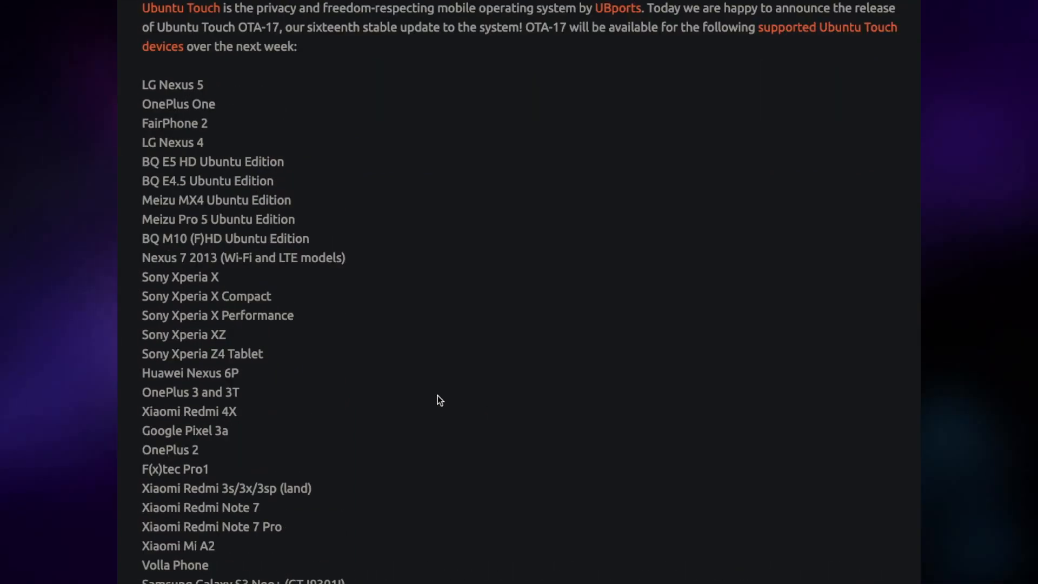
mouse_move(315, 289)
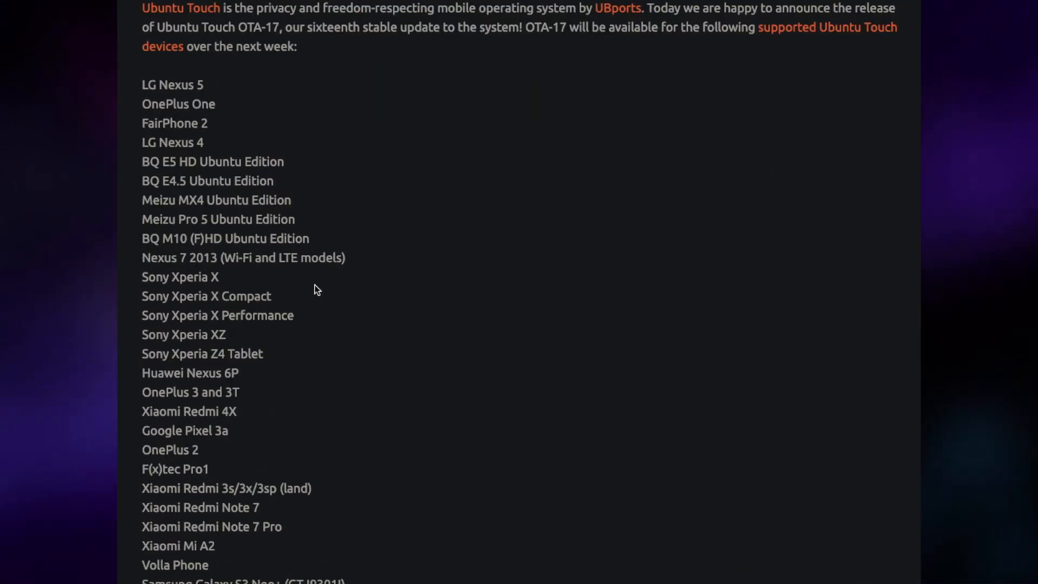
scroll("down", 3)
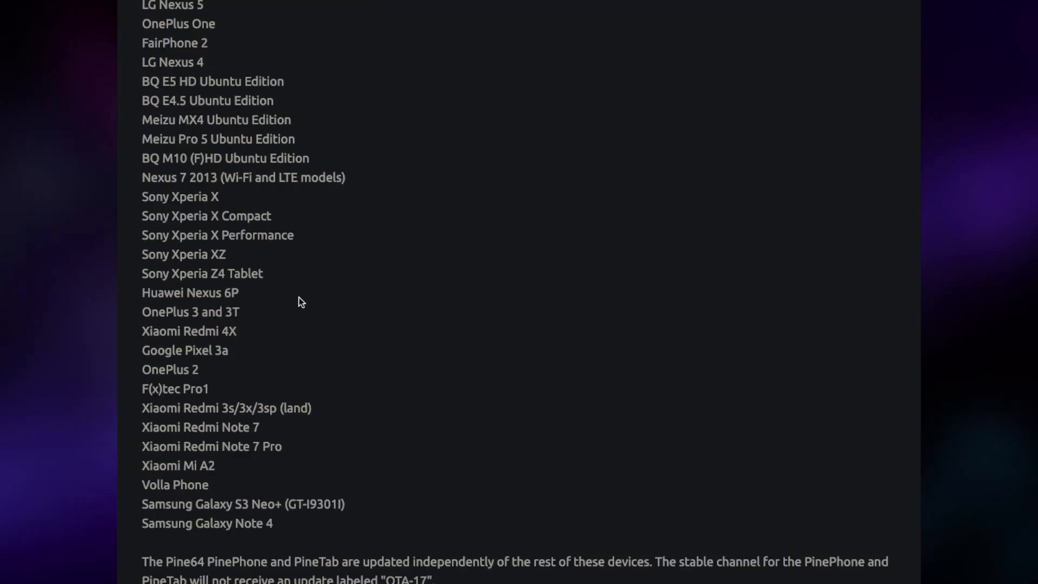
scroll("down", 3)
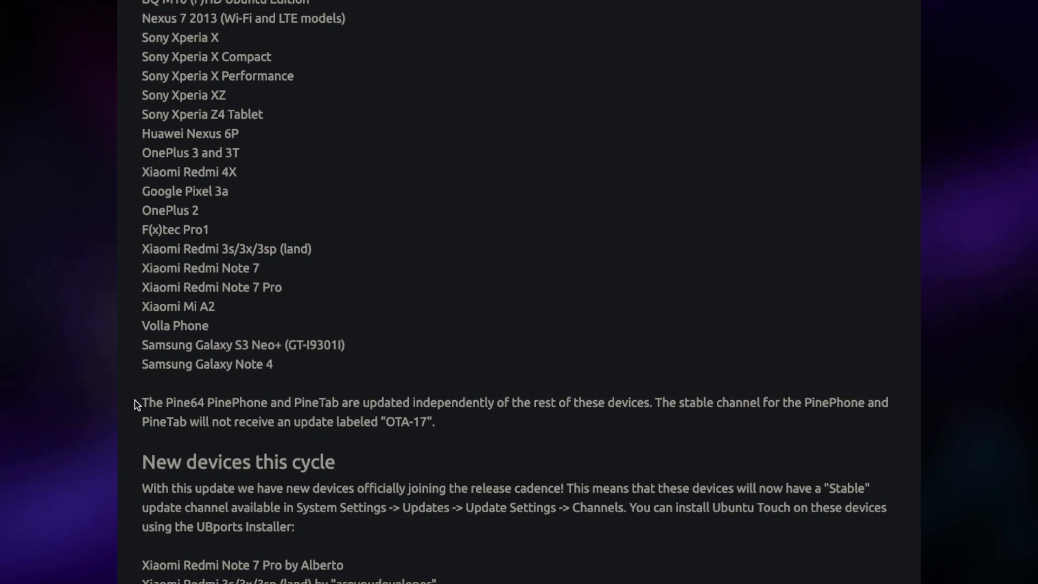
mouse_move(291, 349)
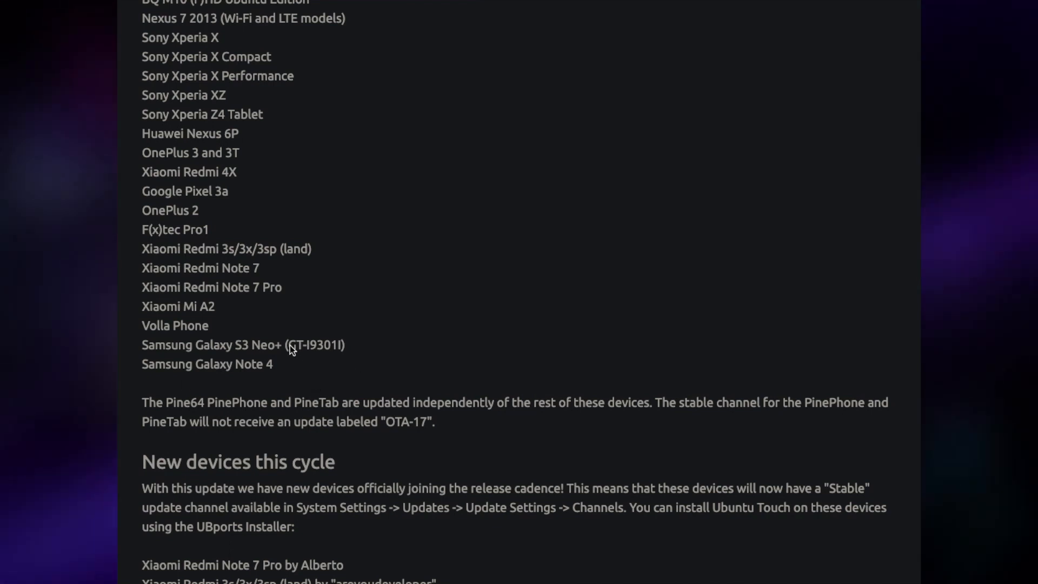
scroll("down", 3)
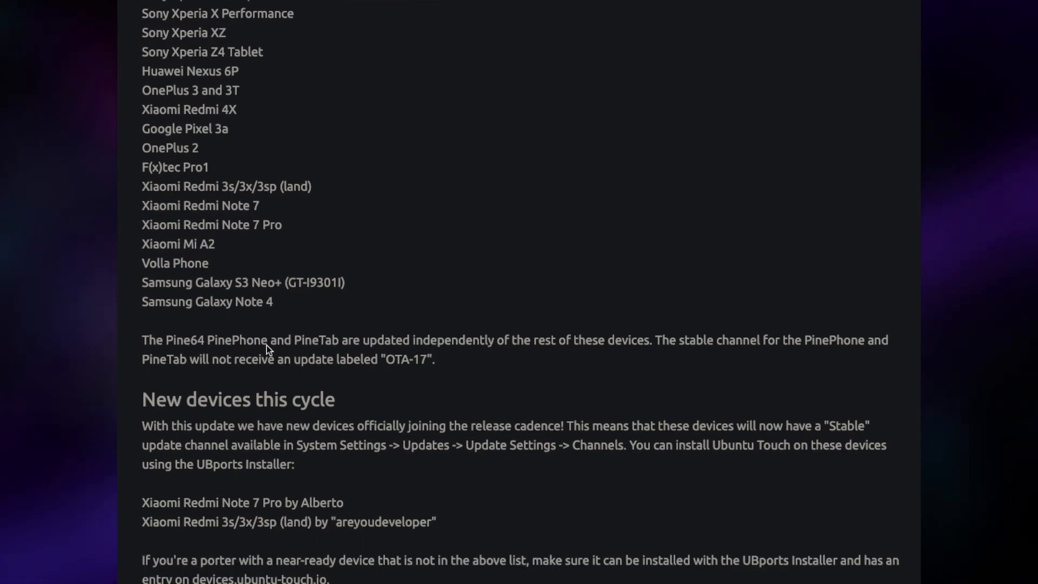
scroll("down", 3)
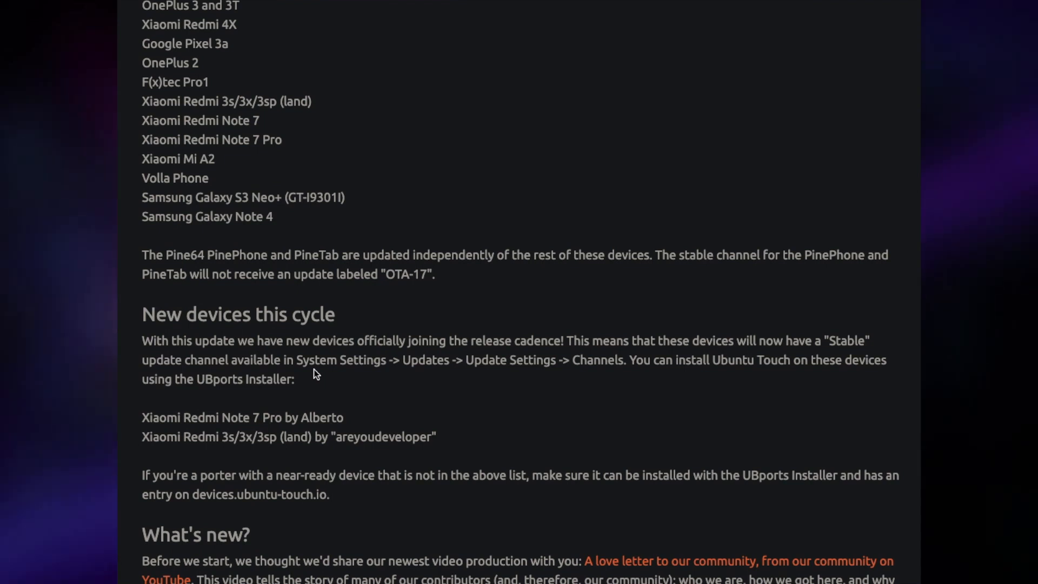
mouse_move(313, 377)
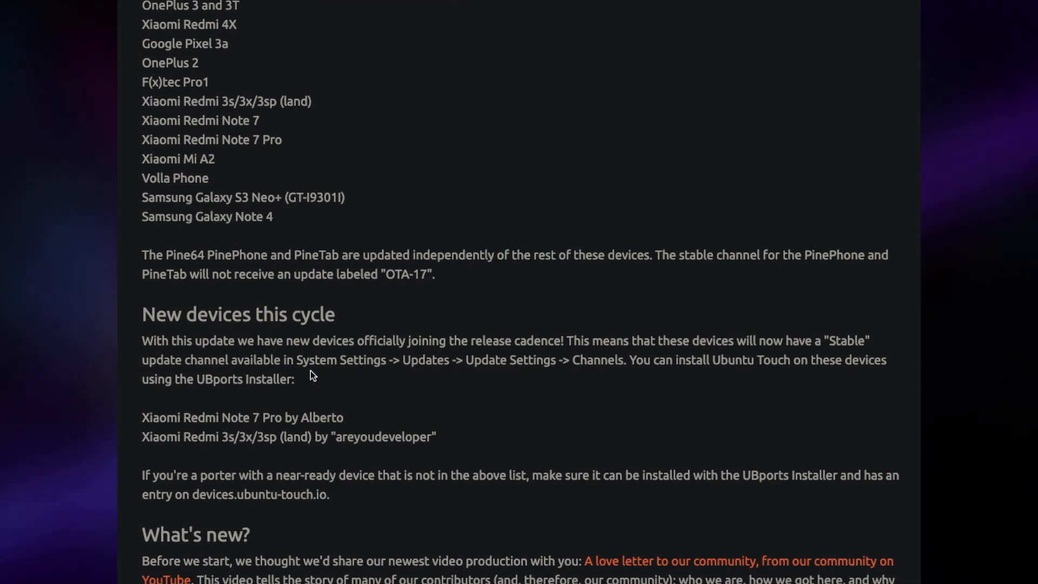
mouse_move(303, 380)
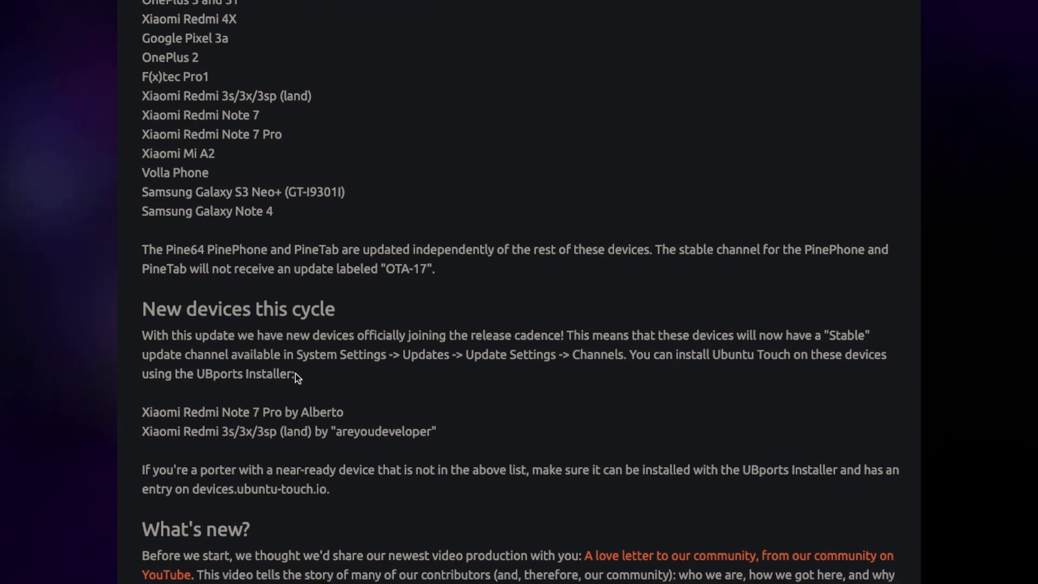
scroll("down", 3)
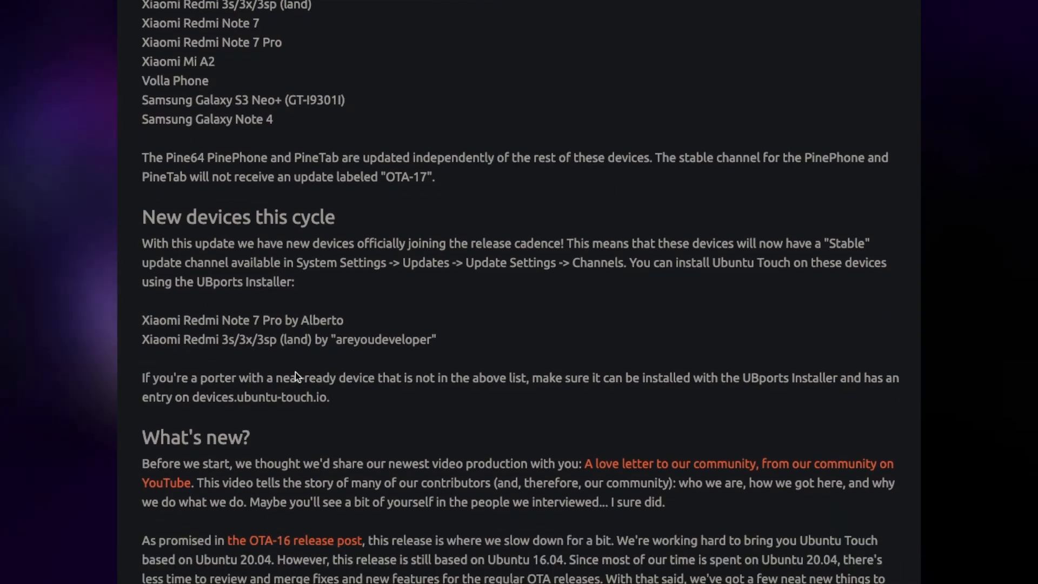
scroll("down", 3)
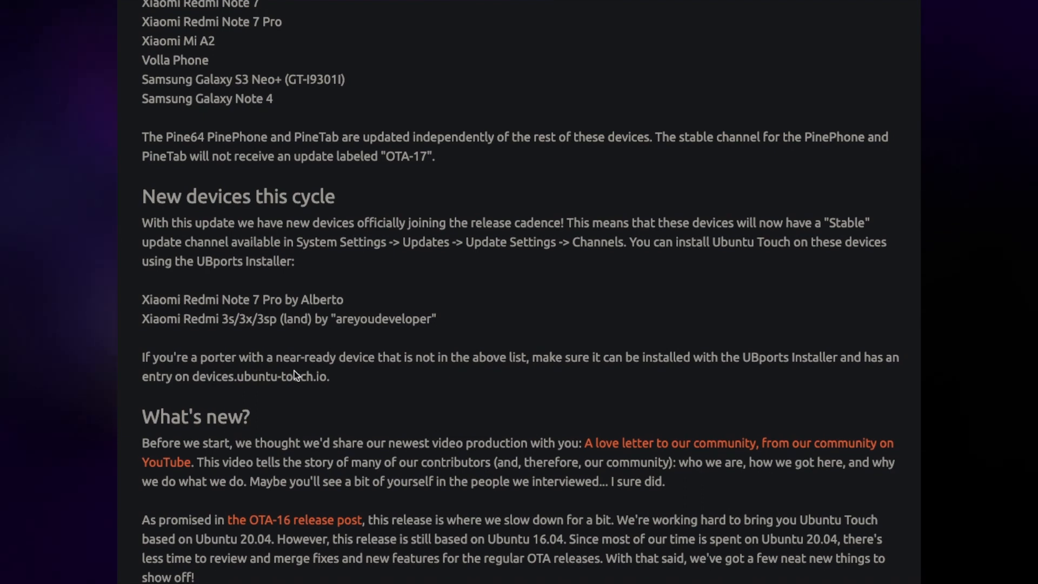
scroll("down", 3)
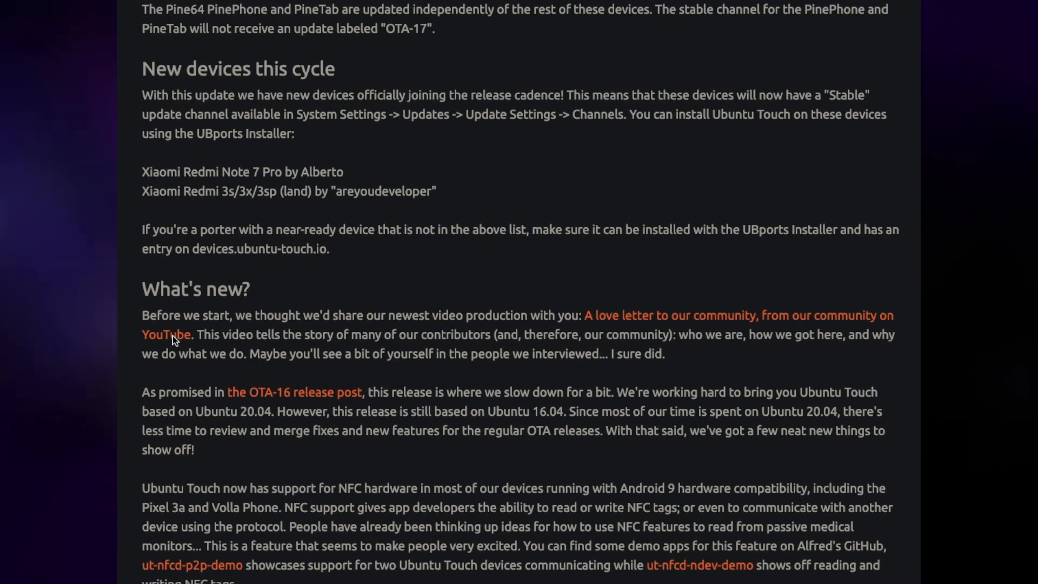
scroll("down", 3)
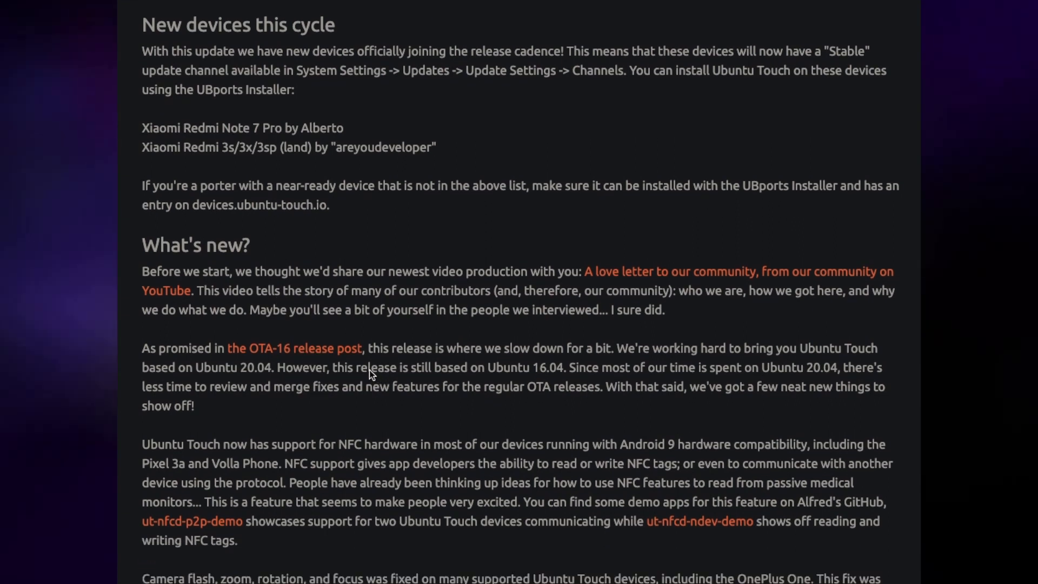
mouse_move(362, 372)
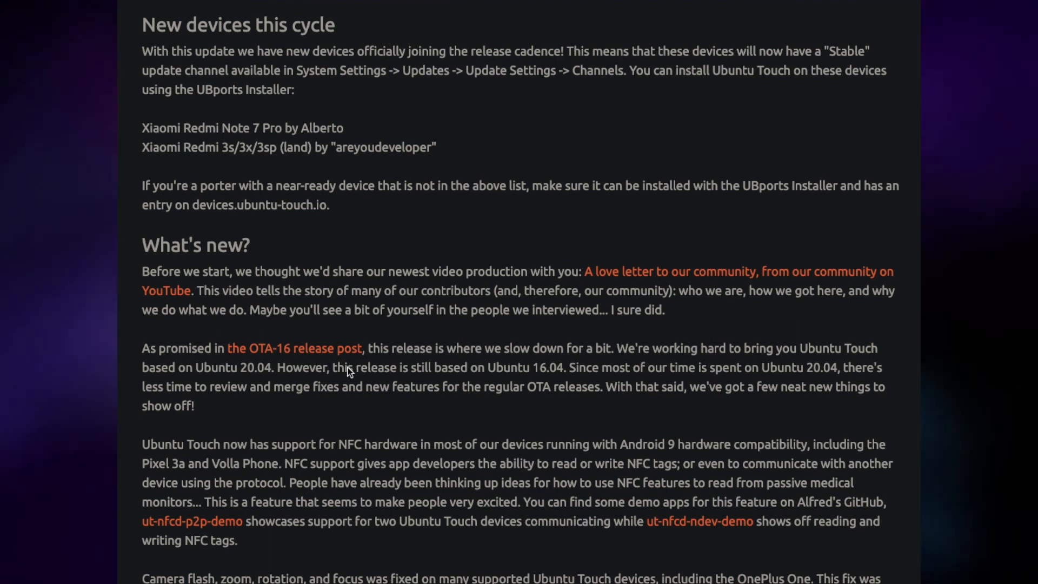
mouse_move(283, 382)
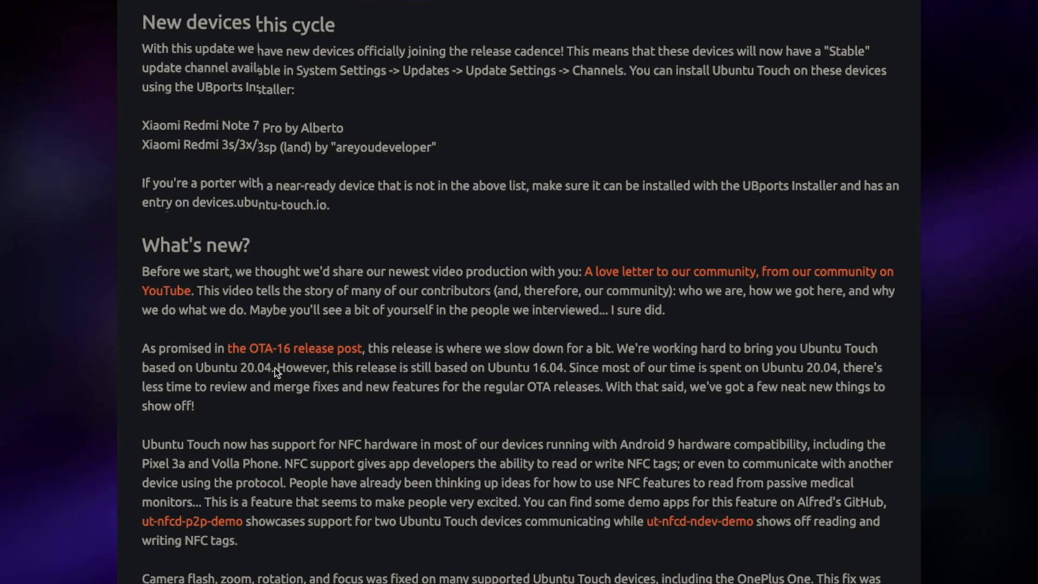
scroll("down", 3)
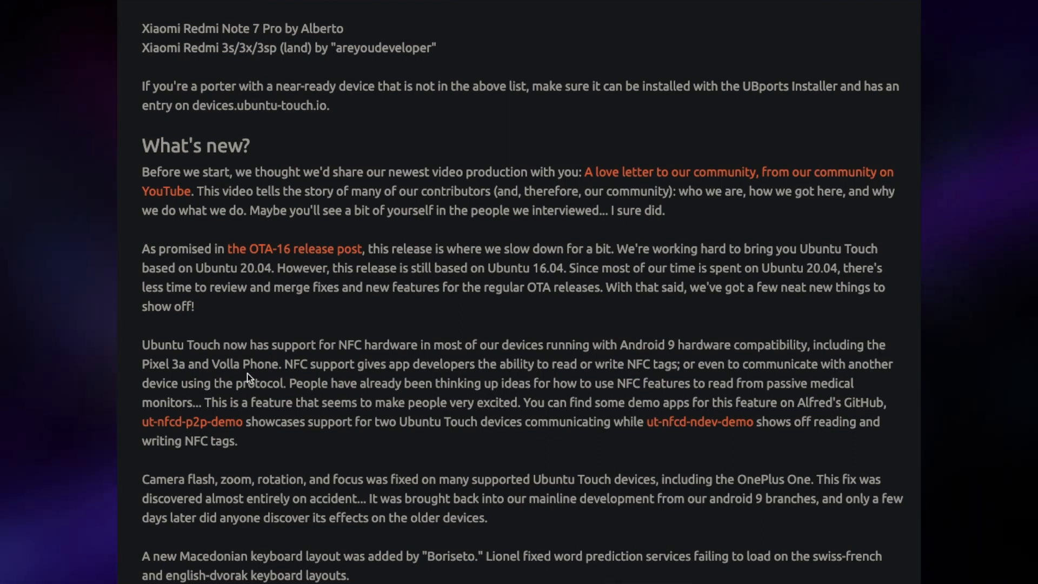
mouse_move(287, 382)
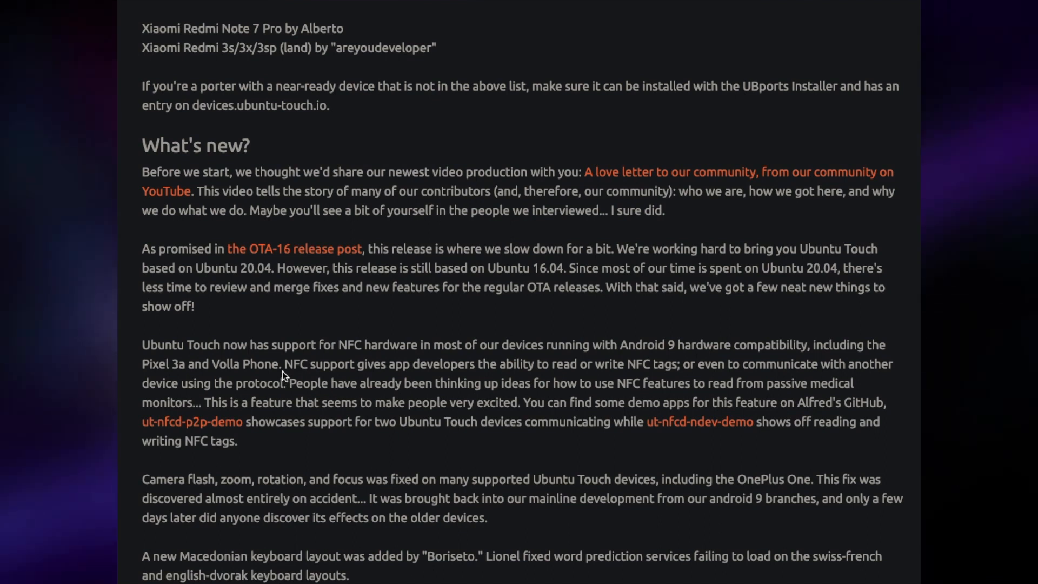
mouse_move(284, 374)
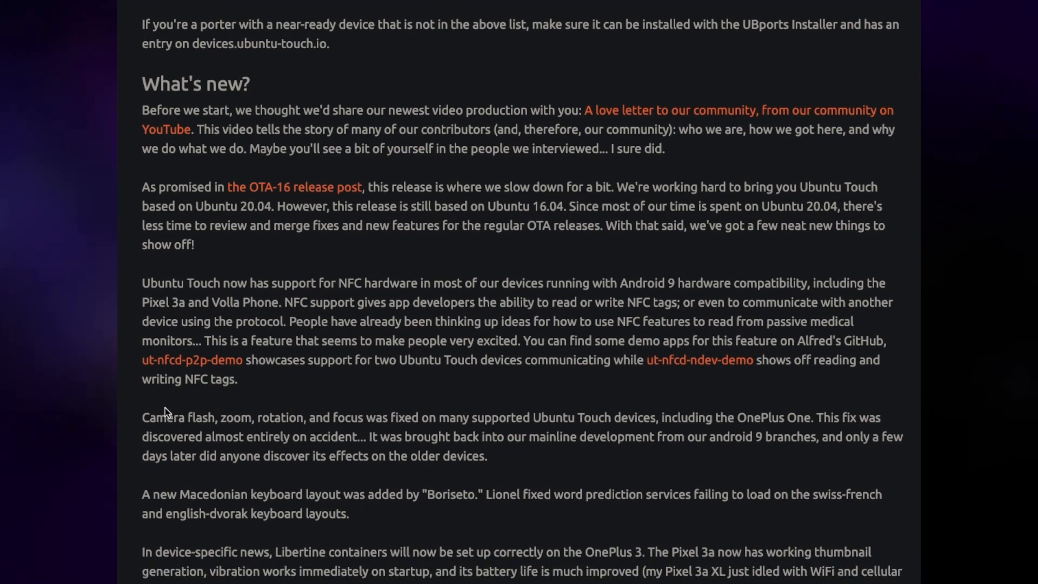
mouse_move(386, 404)
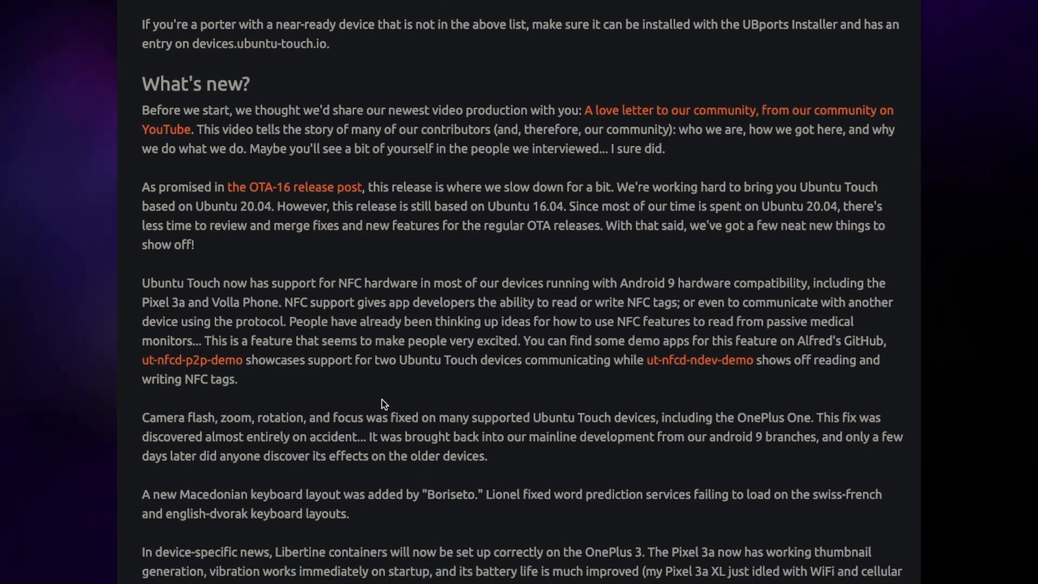
scroll("down", 3)
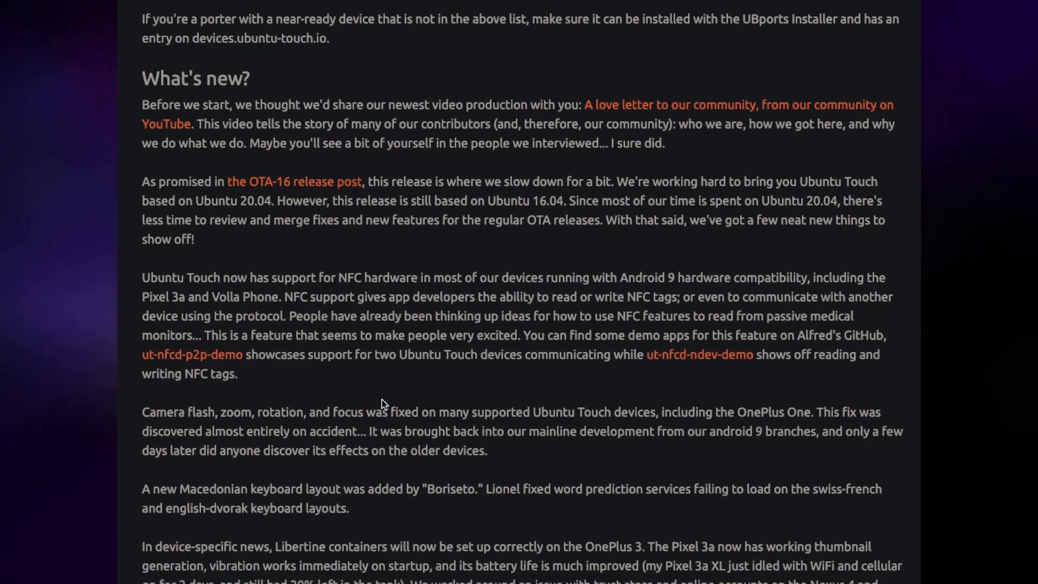
scroll("up", 3)
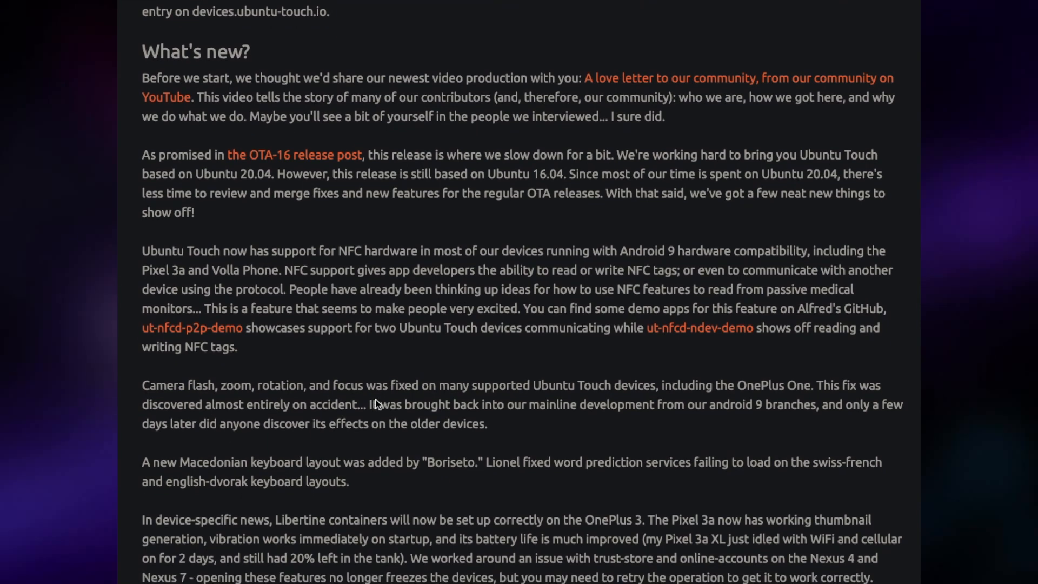
scroll("down", 3)
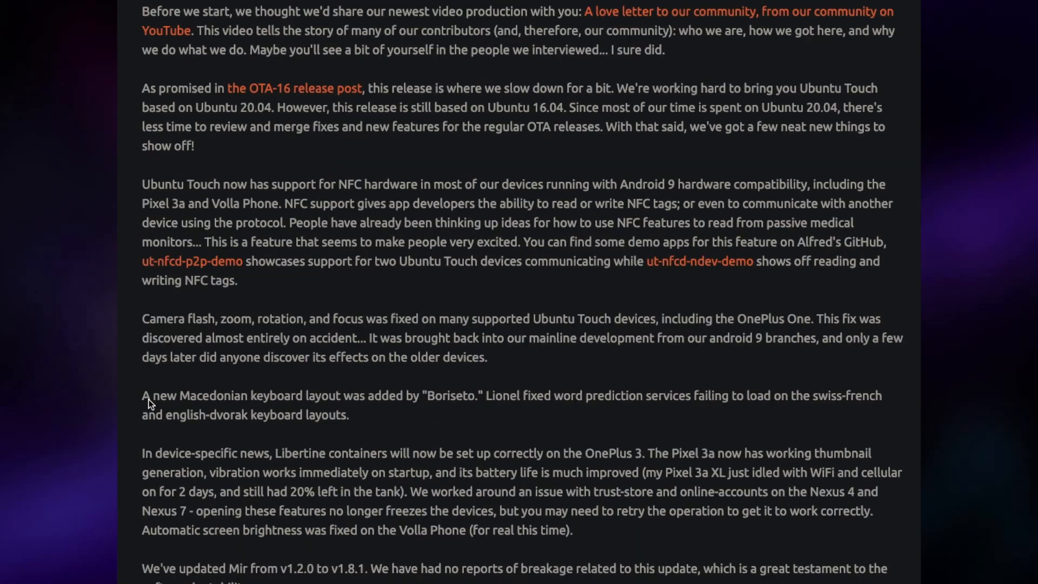
mouse_move(192, 406)
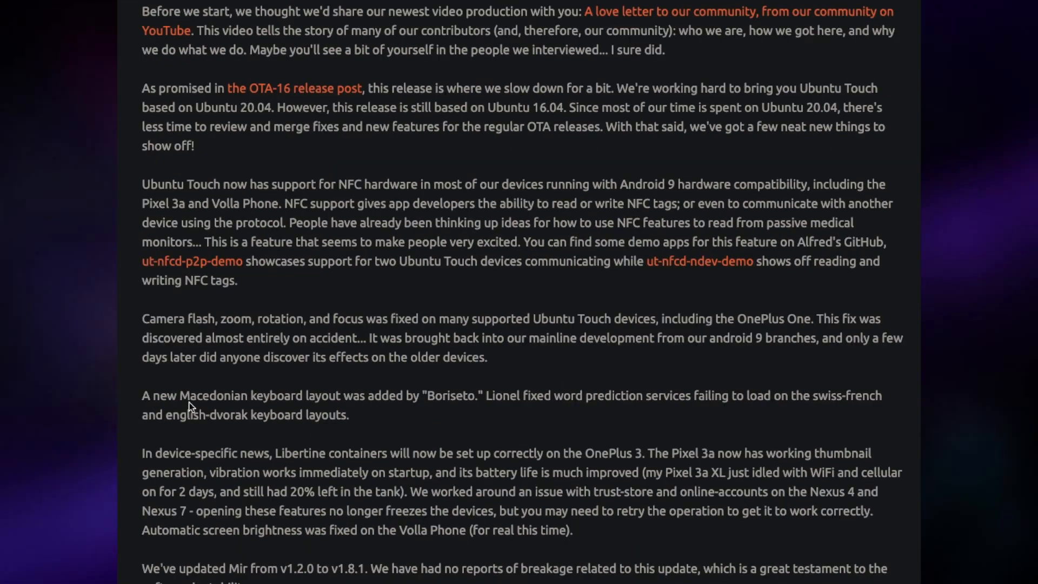
mouse_move(257, 400)
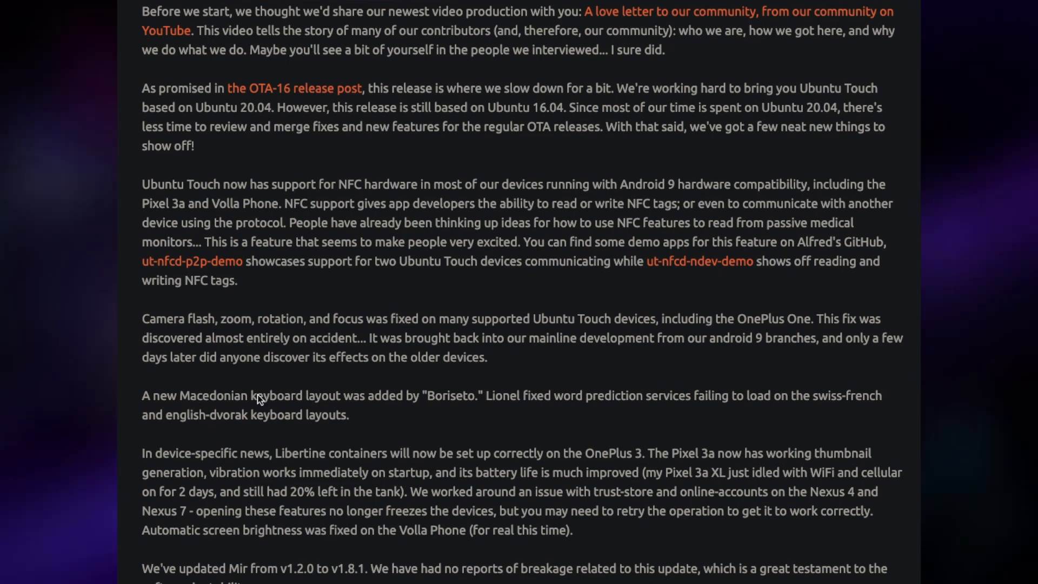
mouse_move(617, 399)
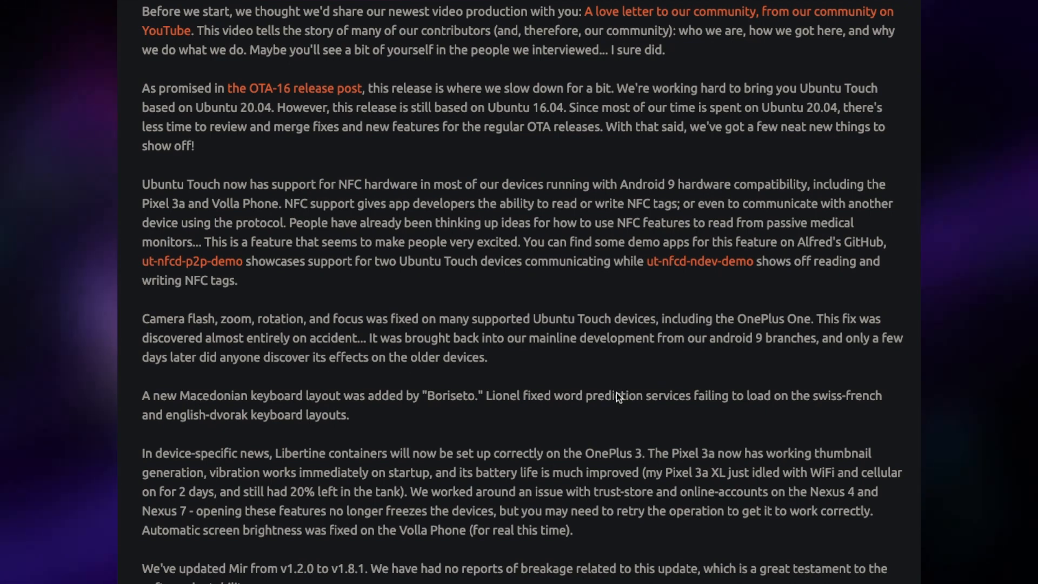
mouse_move(317, 411)
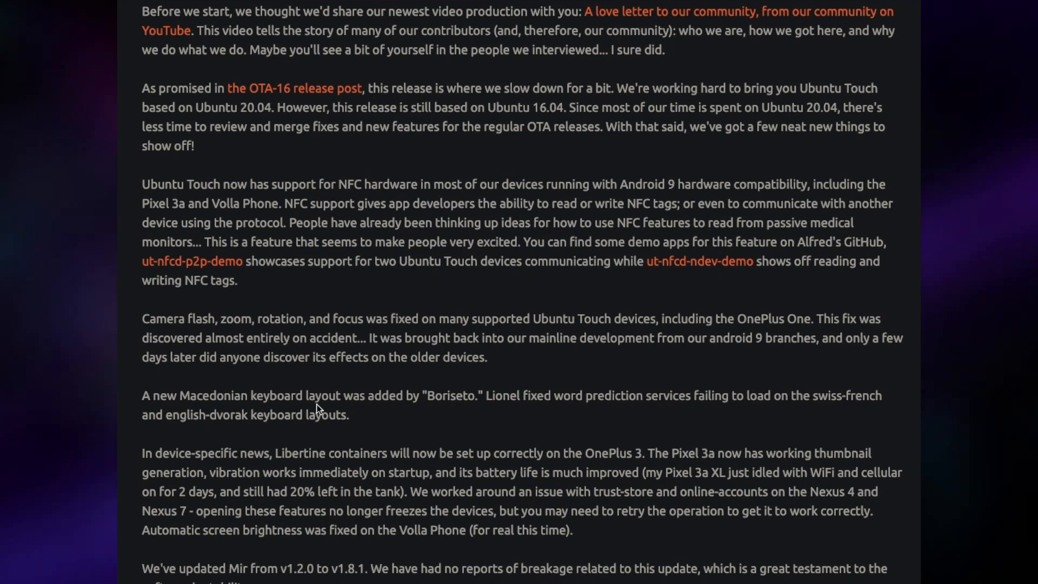
scroll("down", 3)
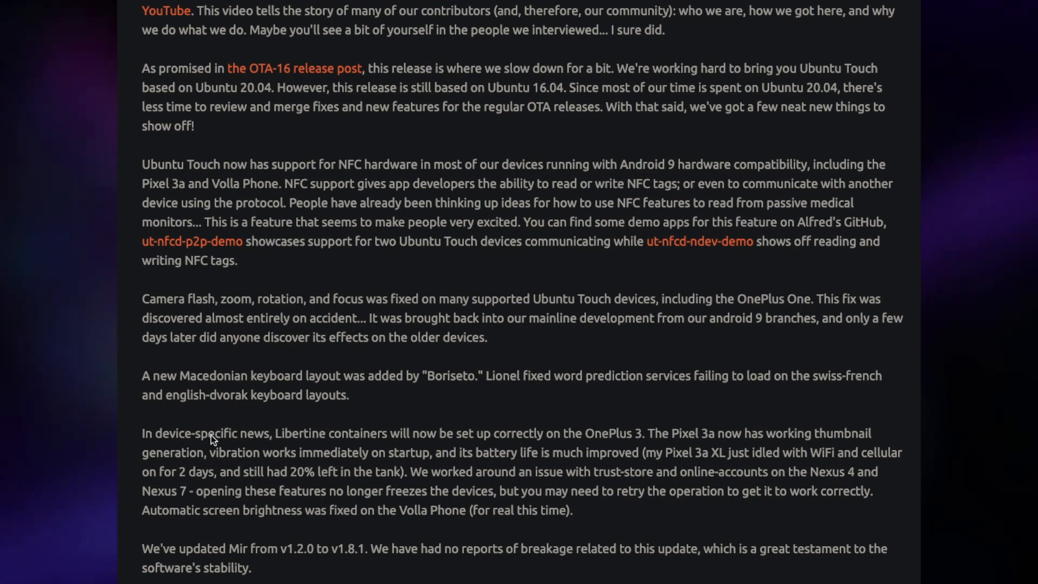
scroll("down", 3)
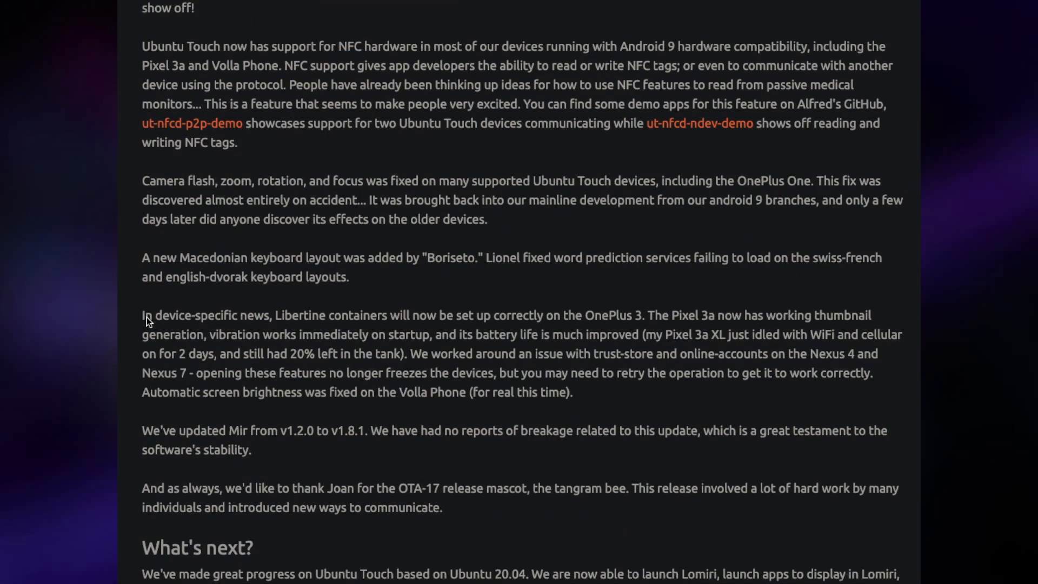
mouse_move(293, 322)
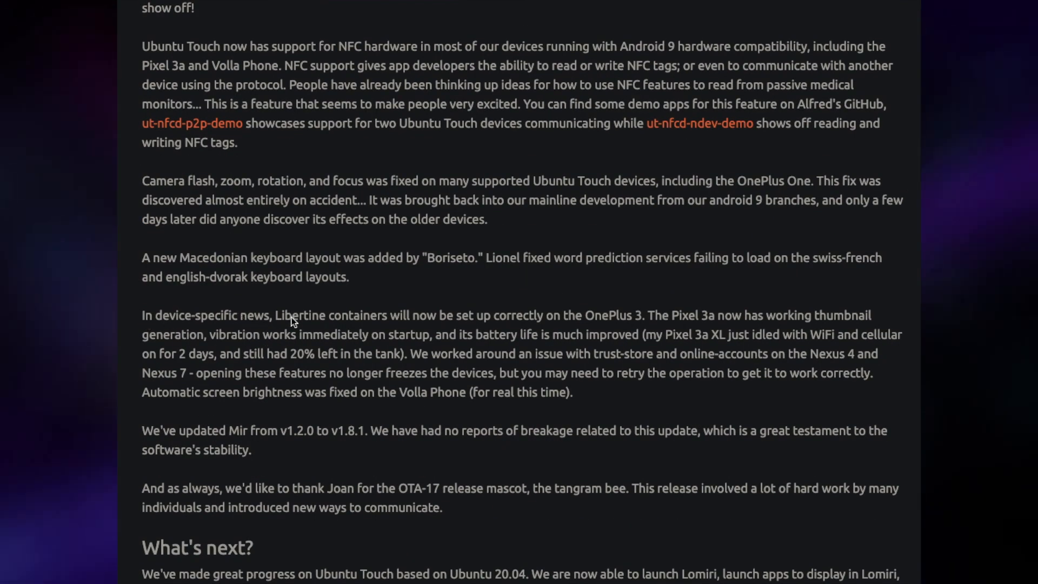
mouse_move(479, 303)
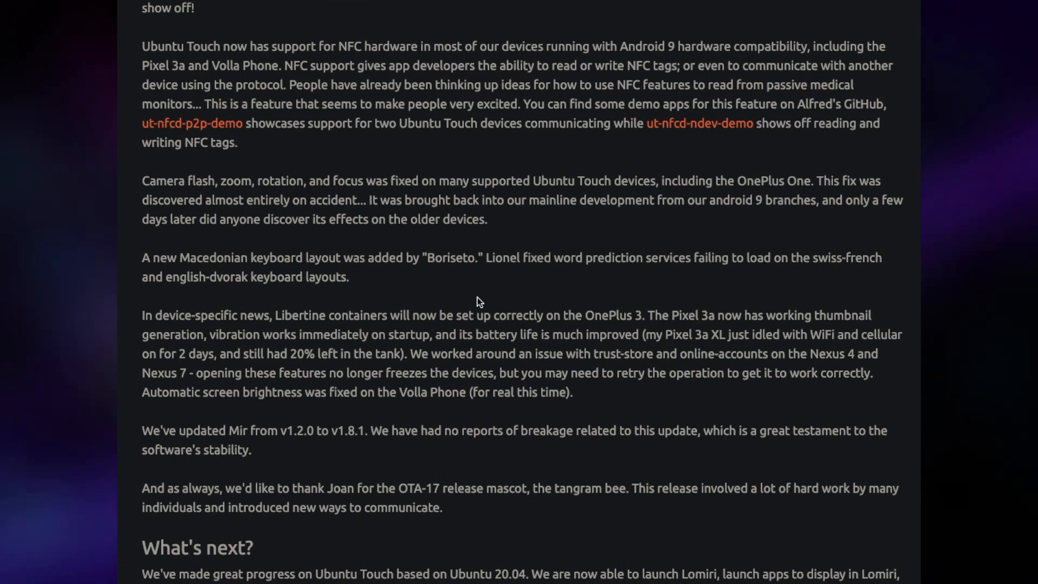
mouse_move(522, 306)
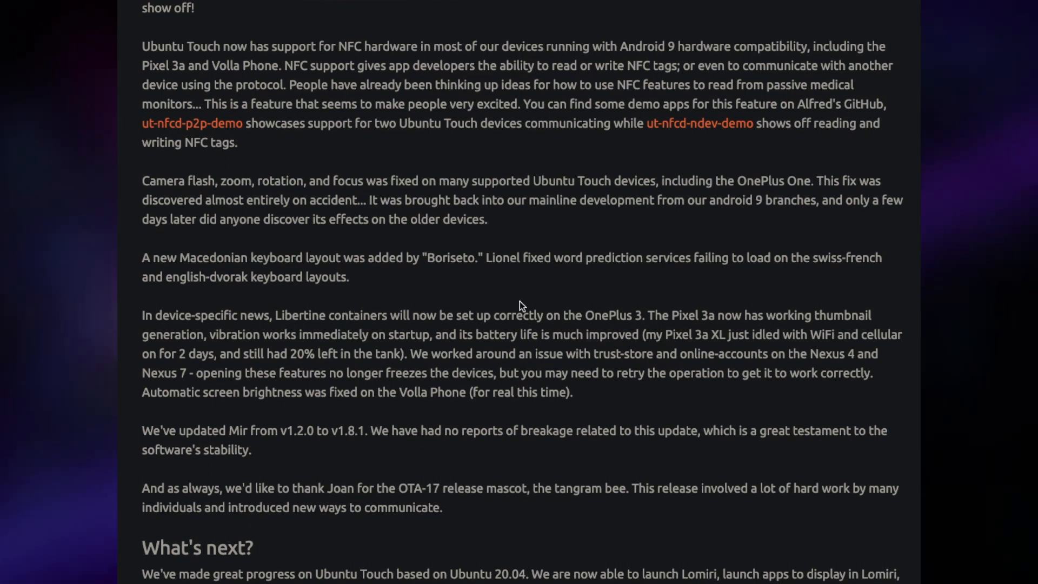
mouse_move(209, 333)
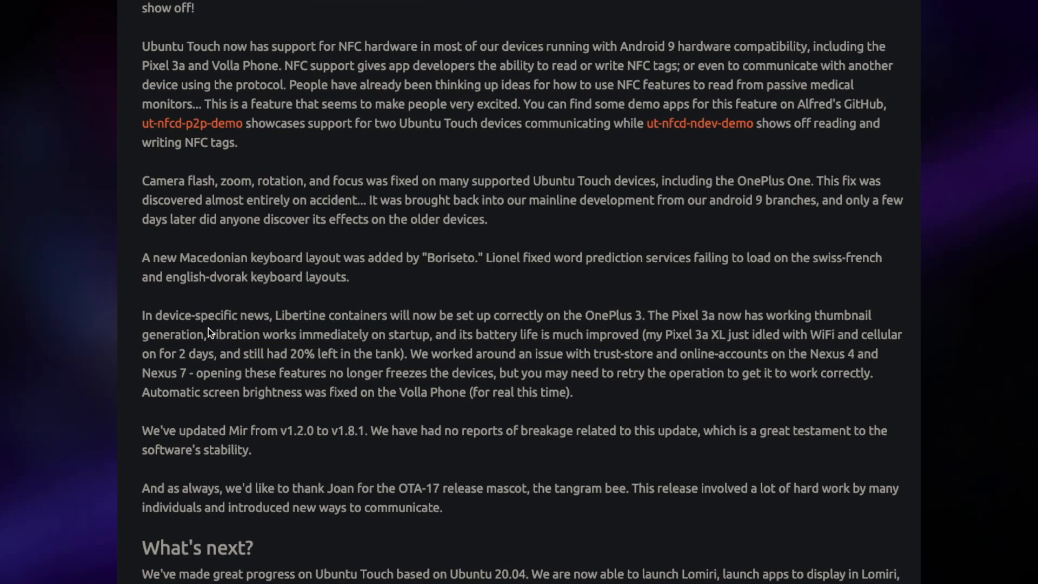
mouse_move(344, 336)
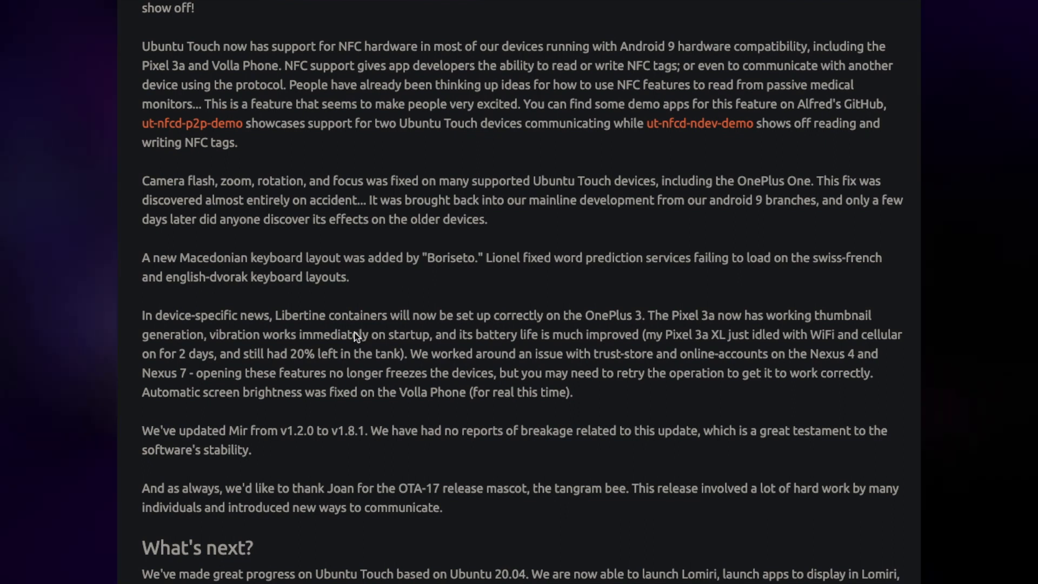
mouse_move(337, 343)
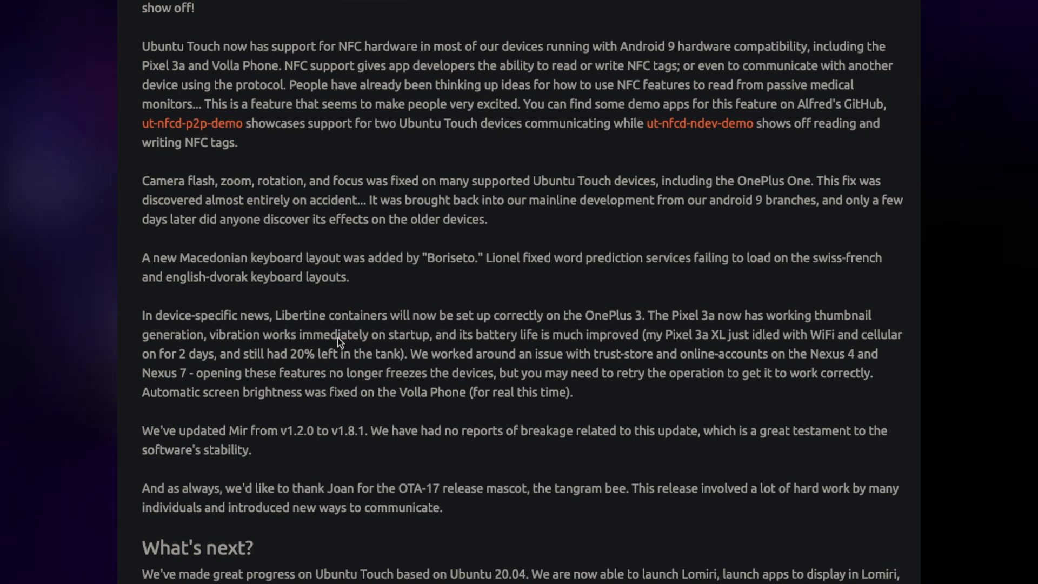
mouse_move(333, 352)
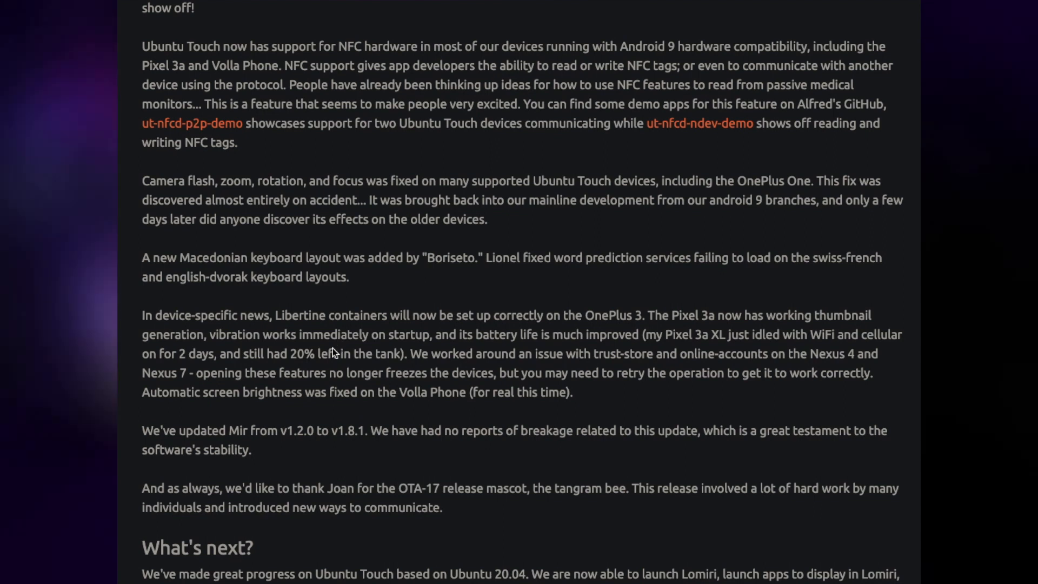
mouse_move(306, 404)
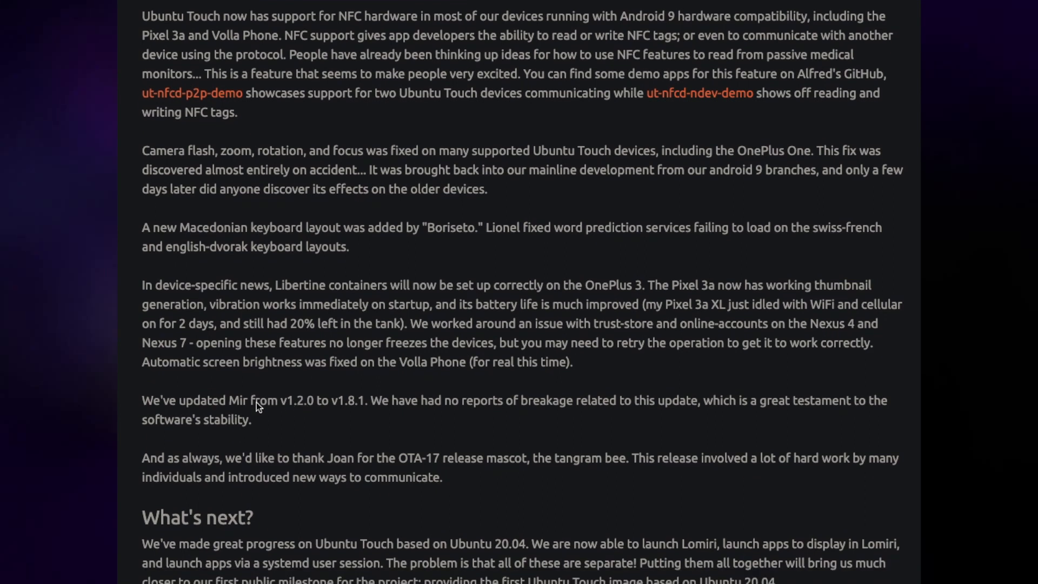
mouse_move(412, 380)
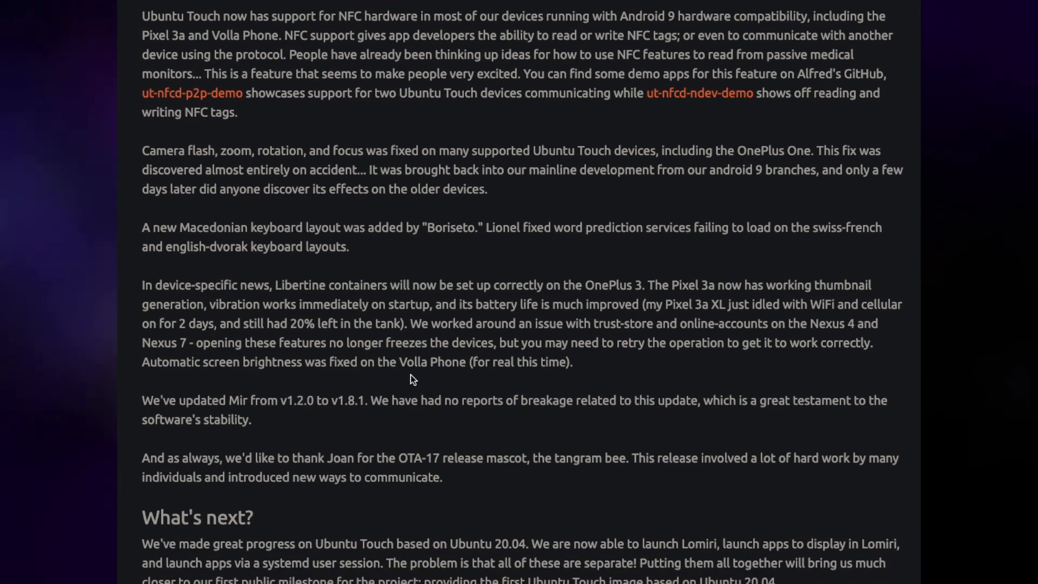
mouse_move(405, 383)
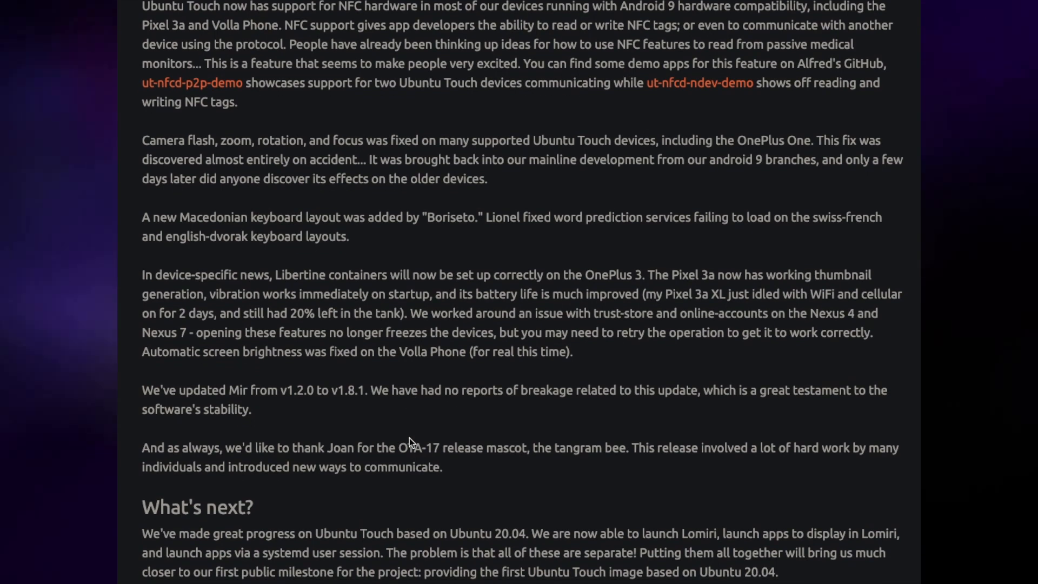
mouse_move(292, 453)
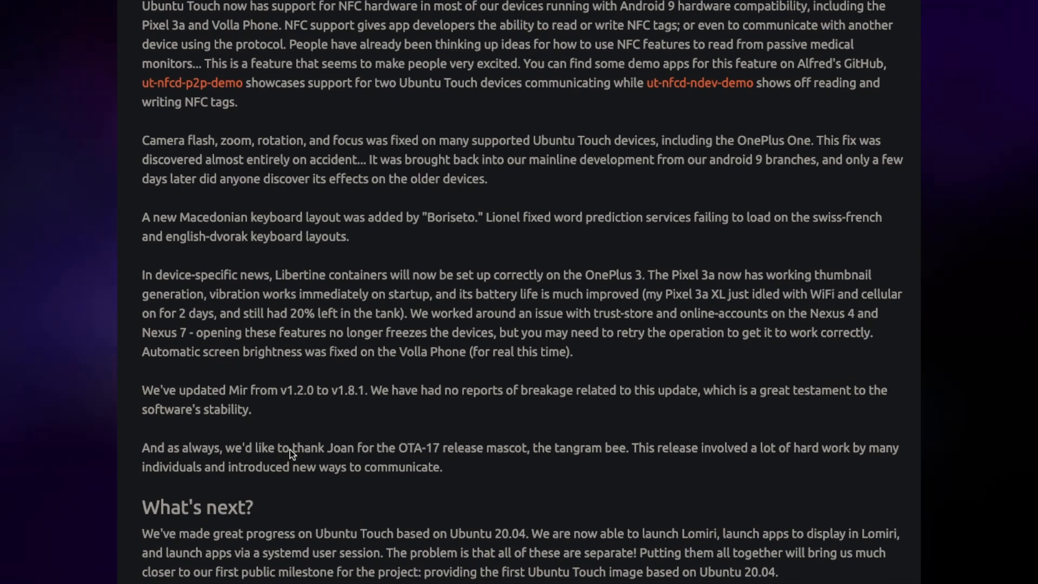
scroll("down", 3)
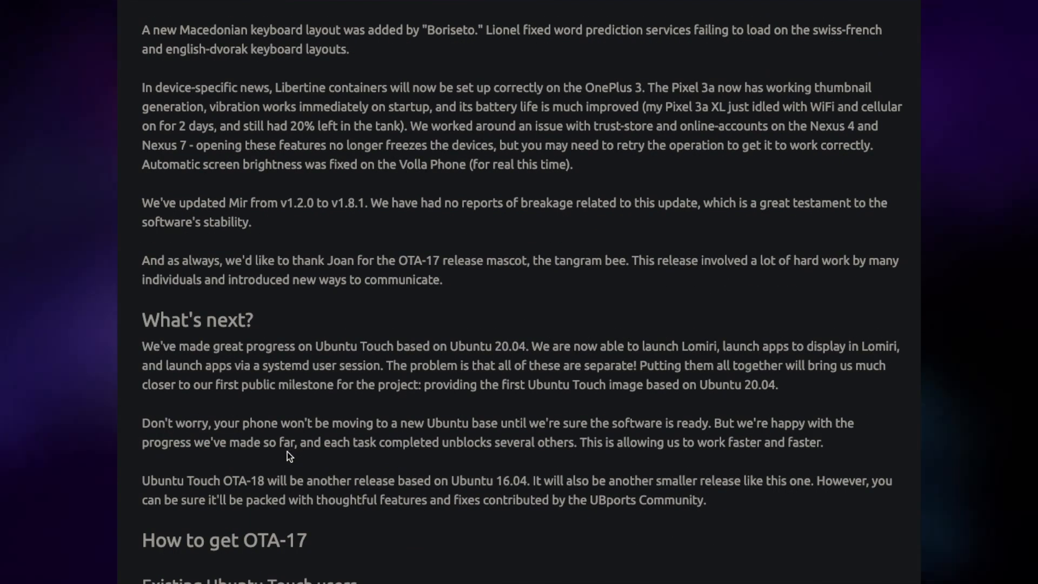
mouse_move(498, 271)
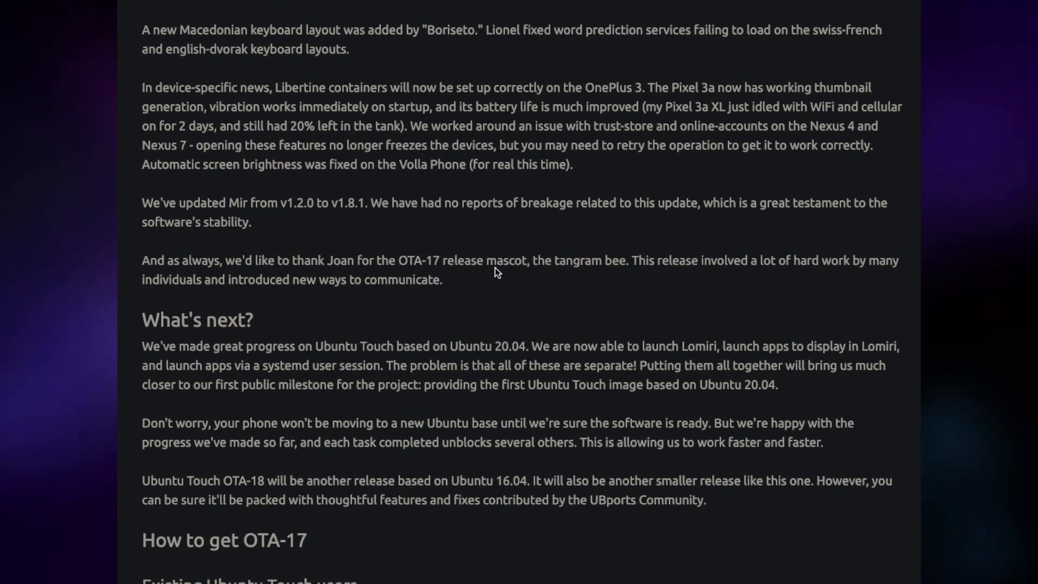
scroll("down", 3)
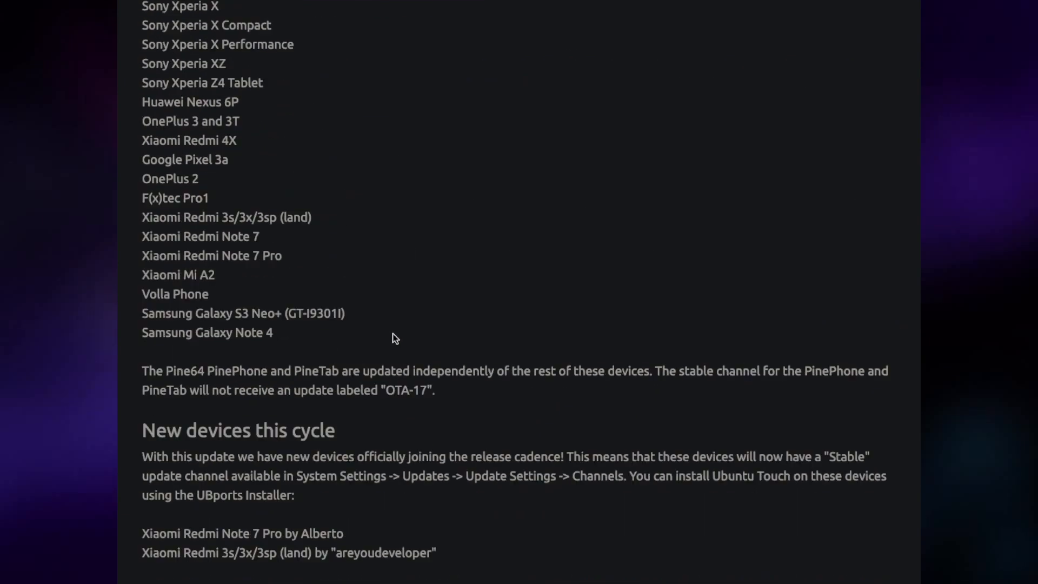
scroll("up", 3)
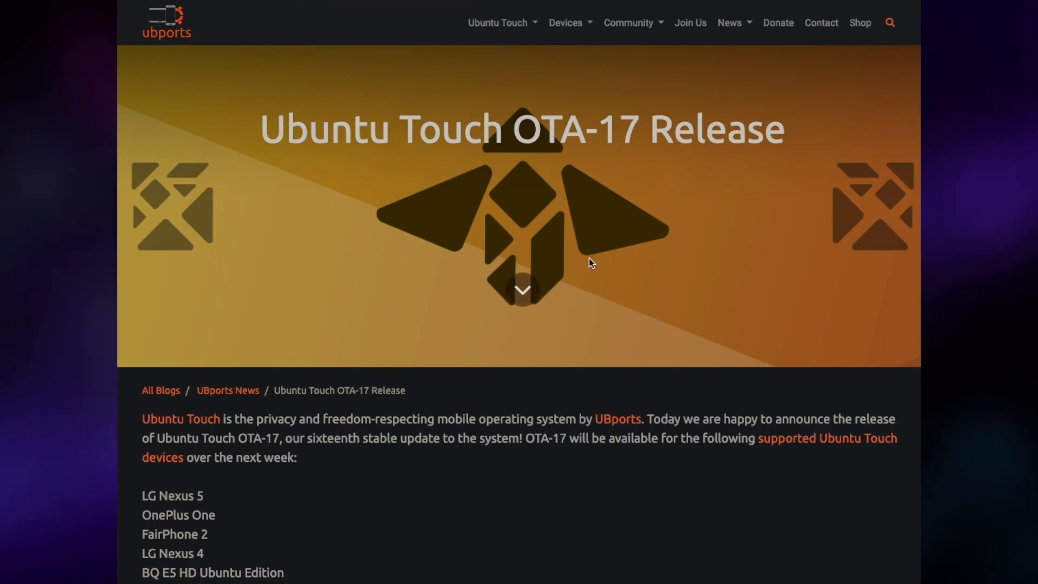
scroll("down", 3)
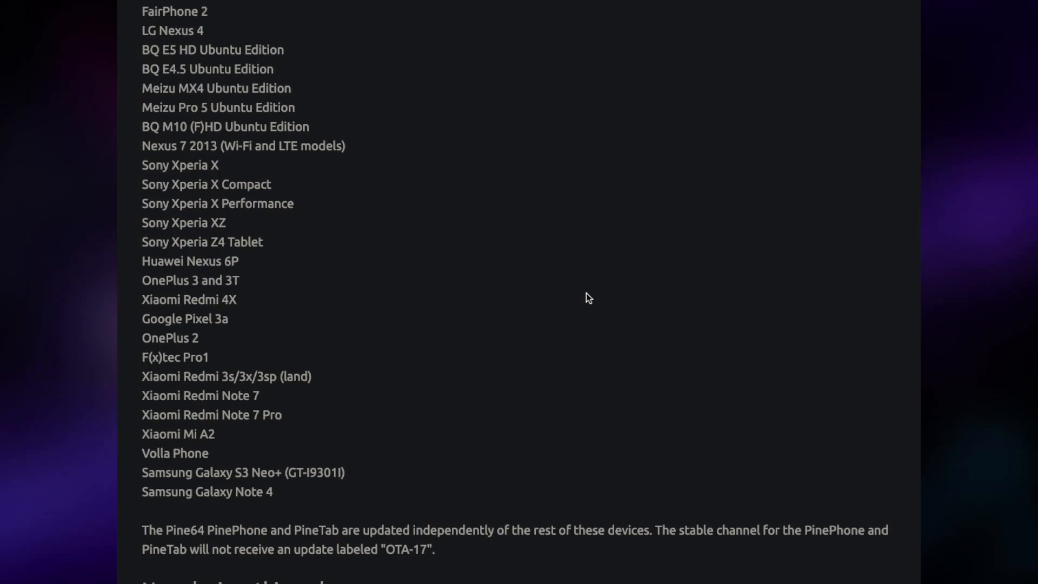
scroll("down", 3)
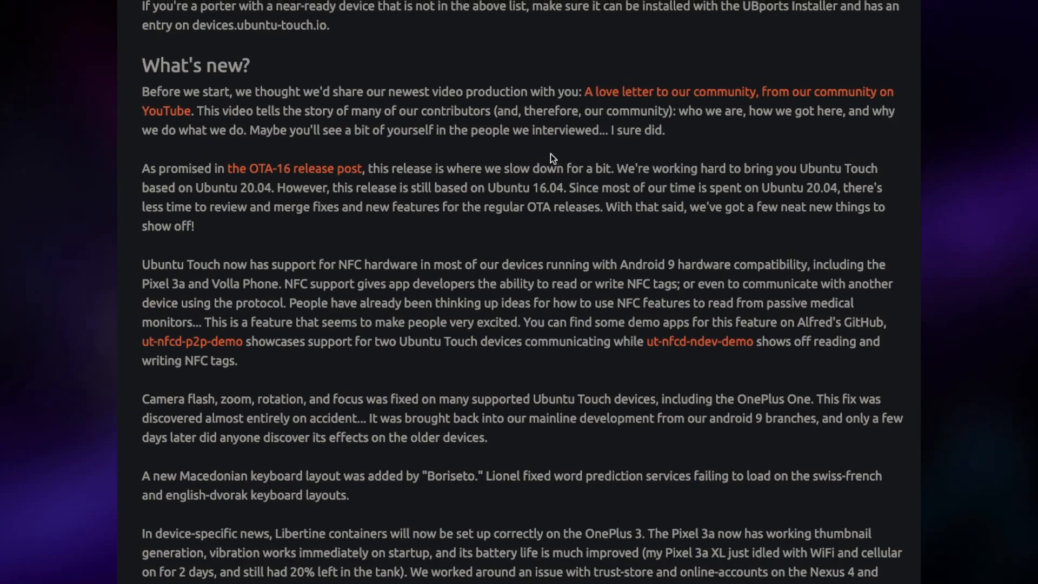
scroll("down", 3)
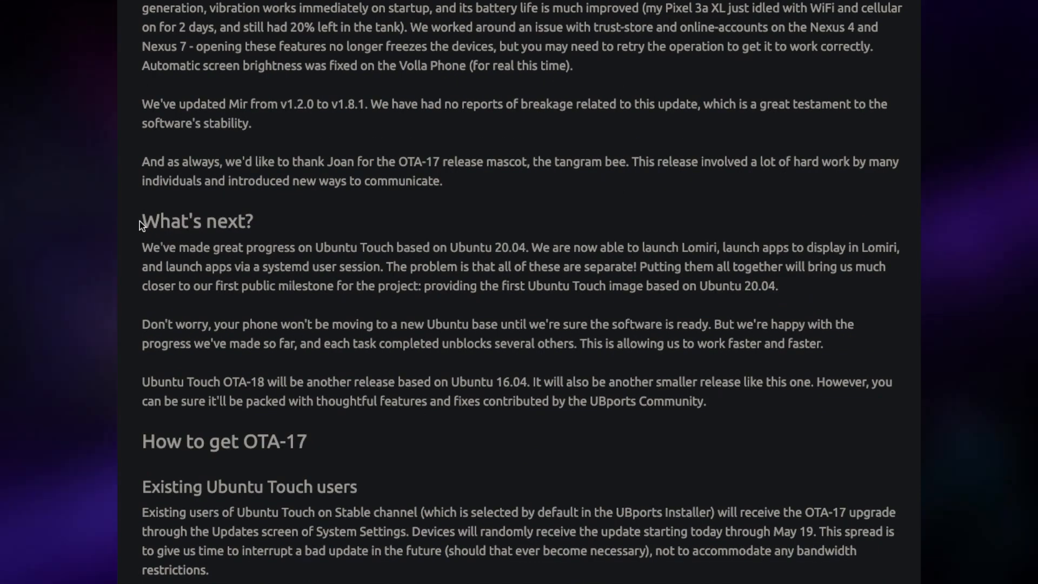
mouse_move(130, 220)
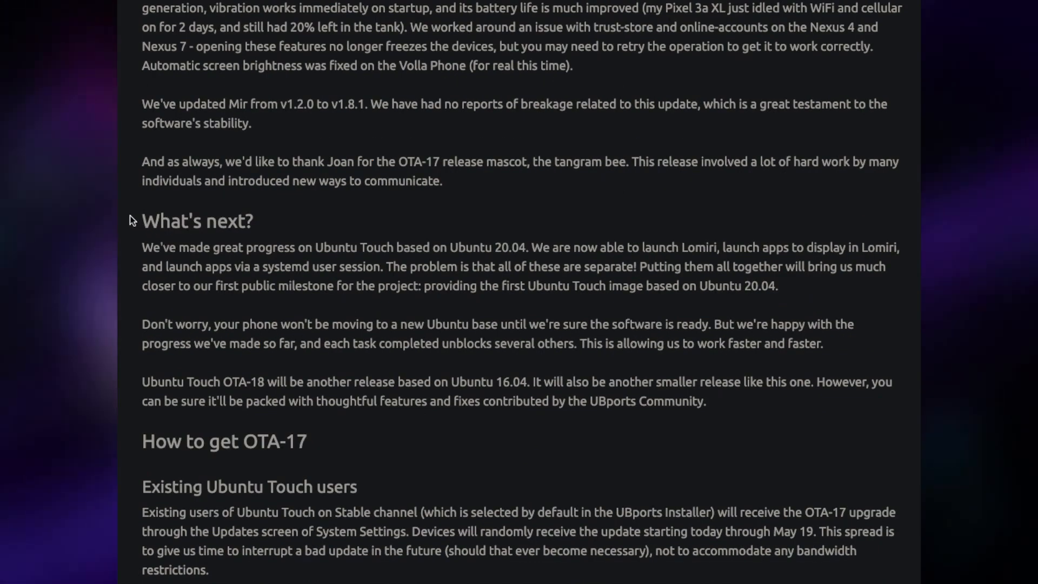
mouse_move(449, 251)
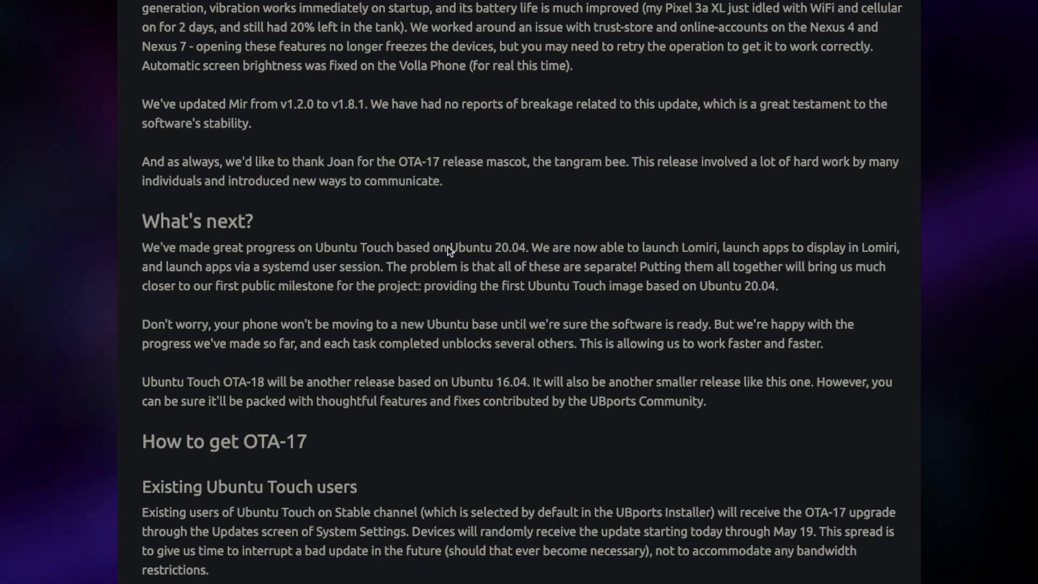
mouse_move(501, 238)
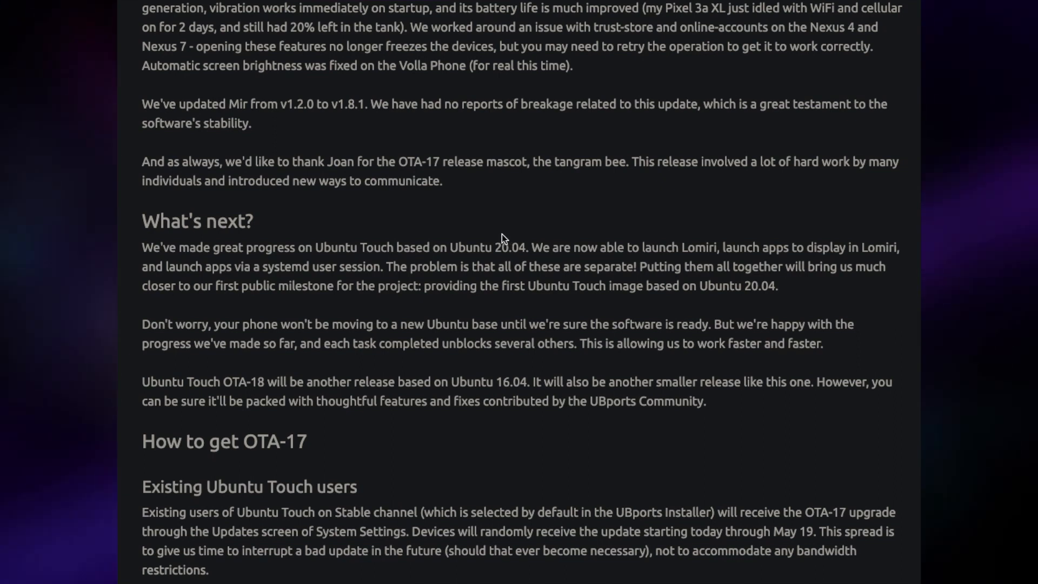
mouse_move(483, 237)
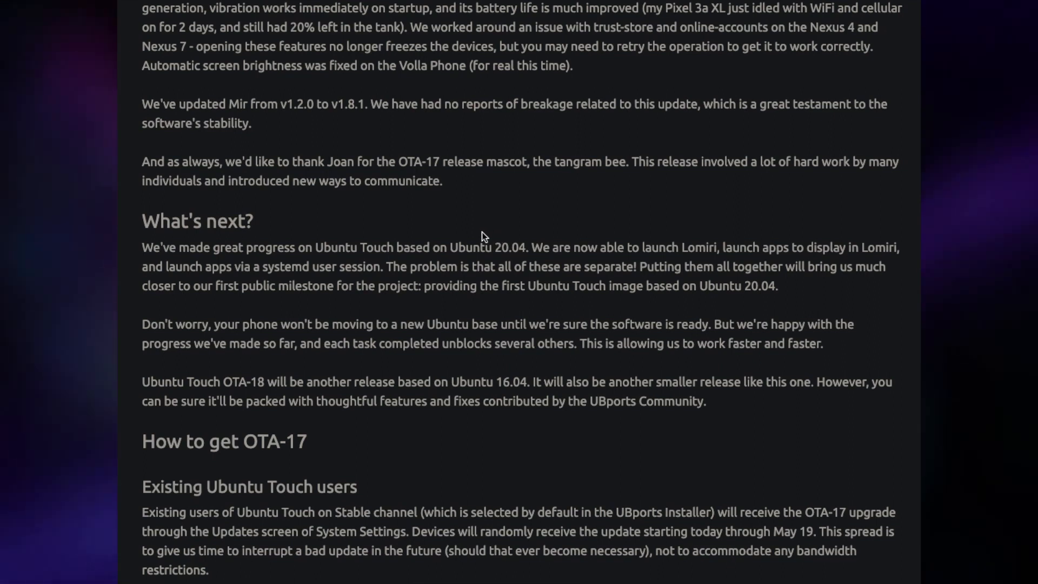
mouse_move(480, 241)
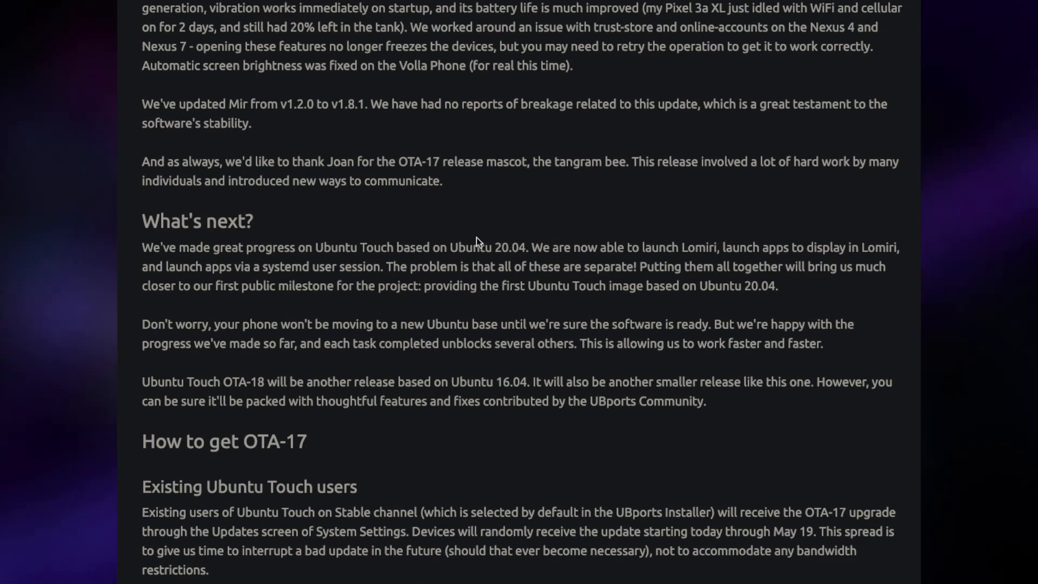
mouse_move(463, 250)
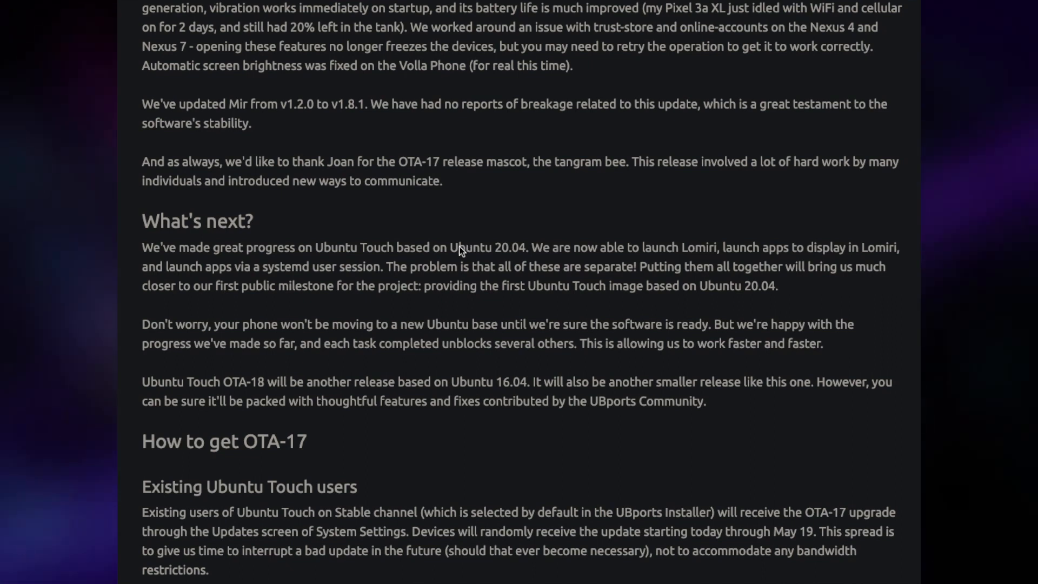
mouse_move(437, 248)
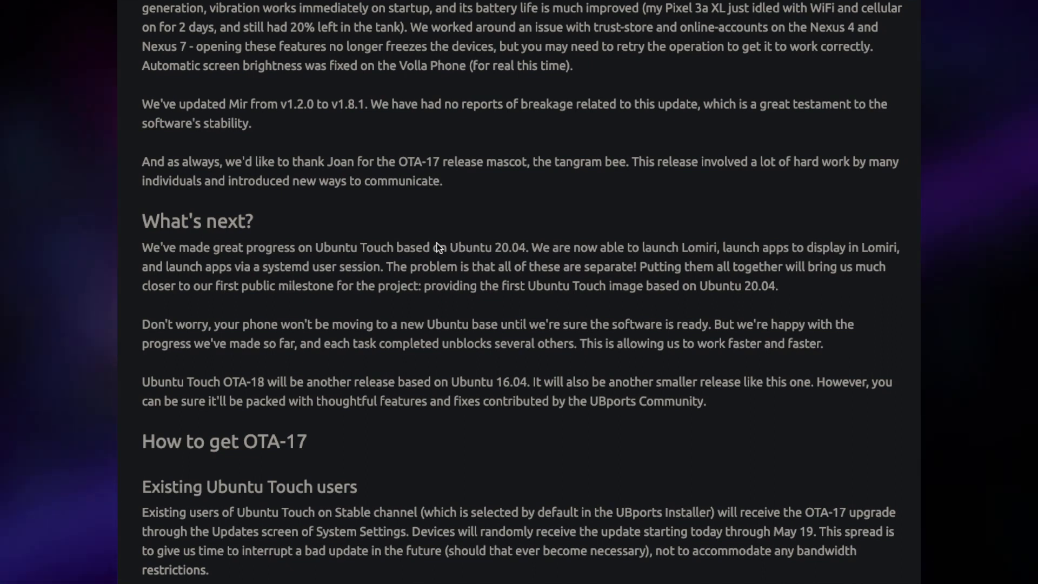
mouse_move(546, 278)
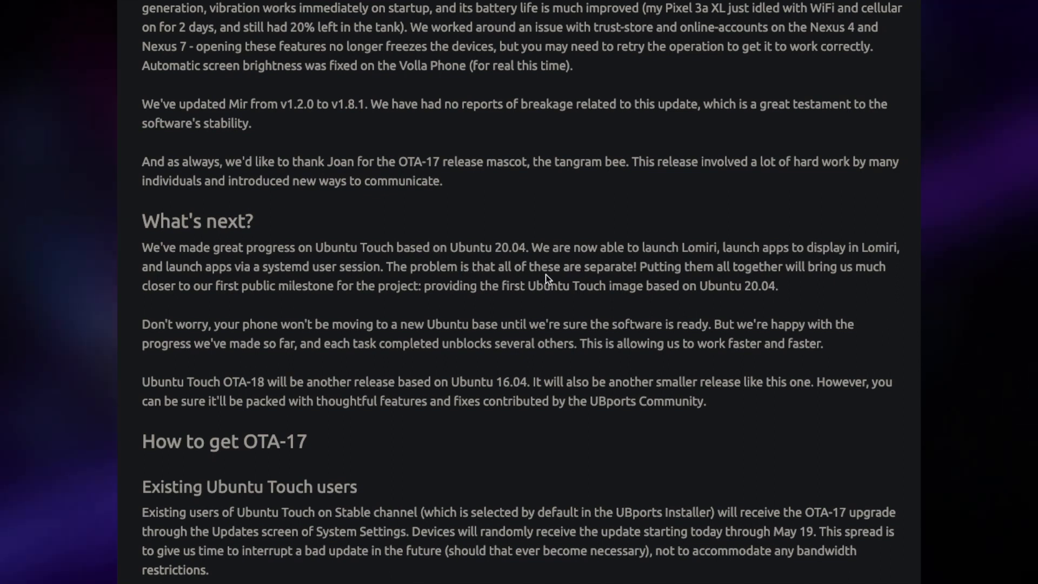
mouse_move(482, 274)
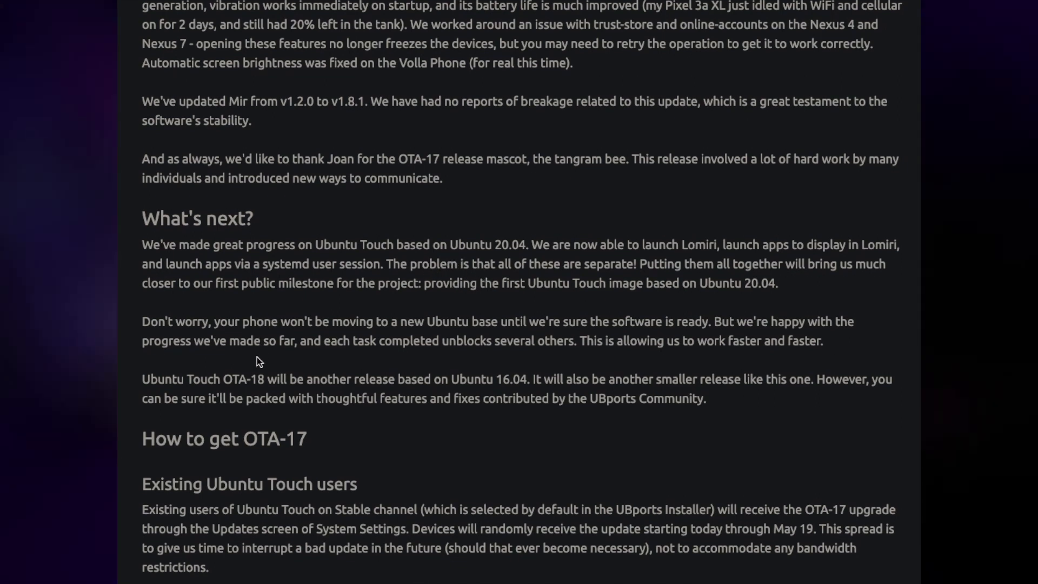
mouse_move(374, 351)
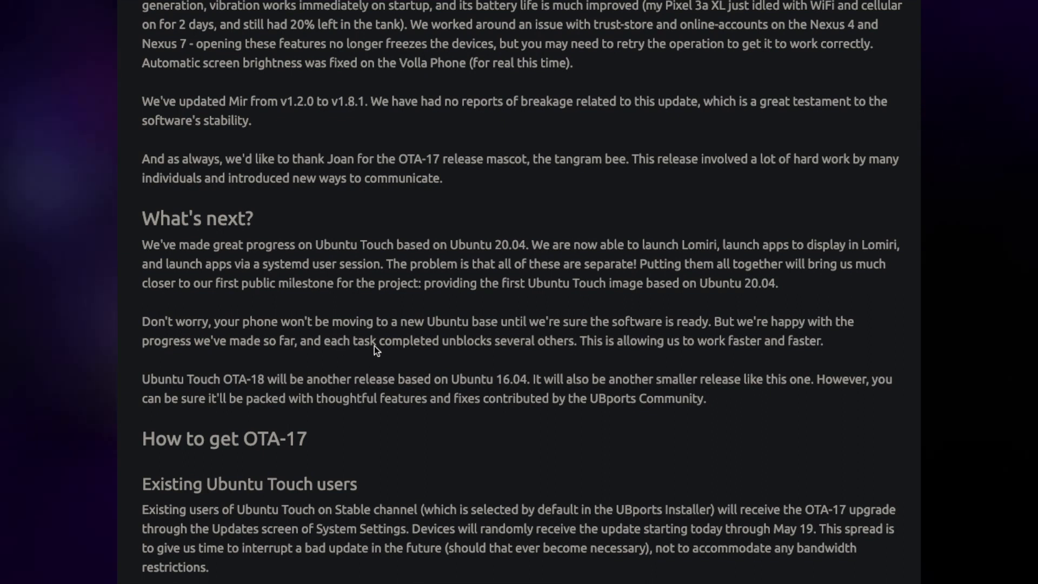
mouse_move(365, 356)
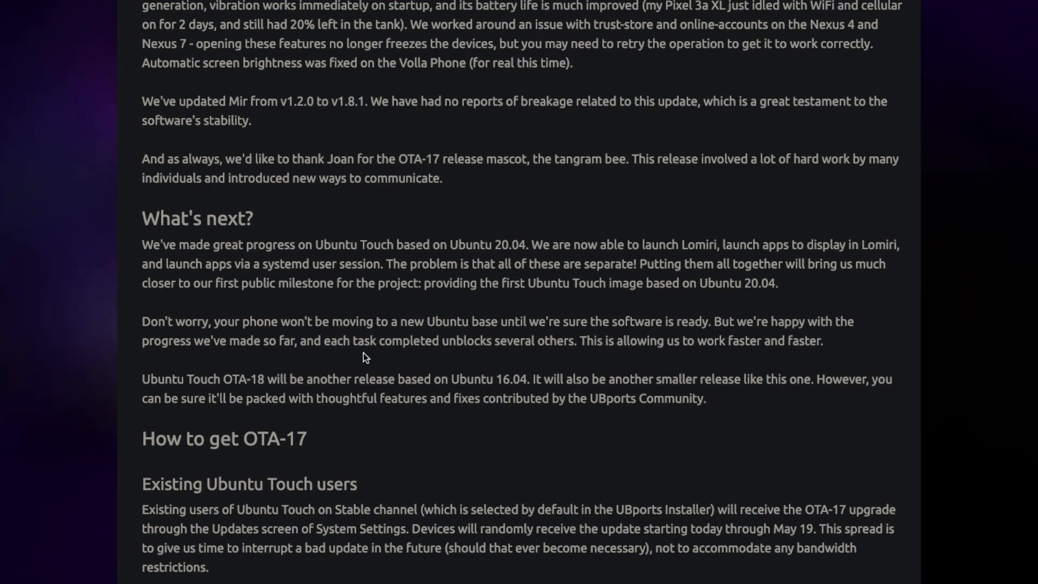
mouse_move(350, 357)
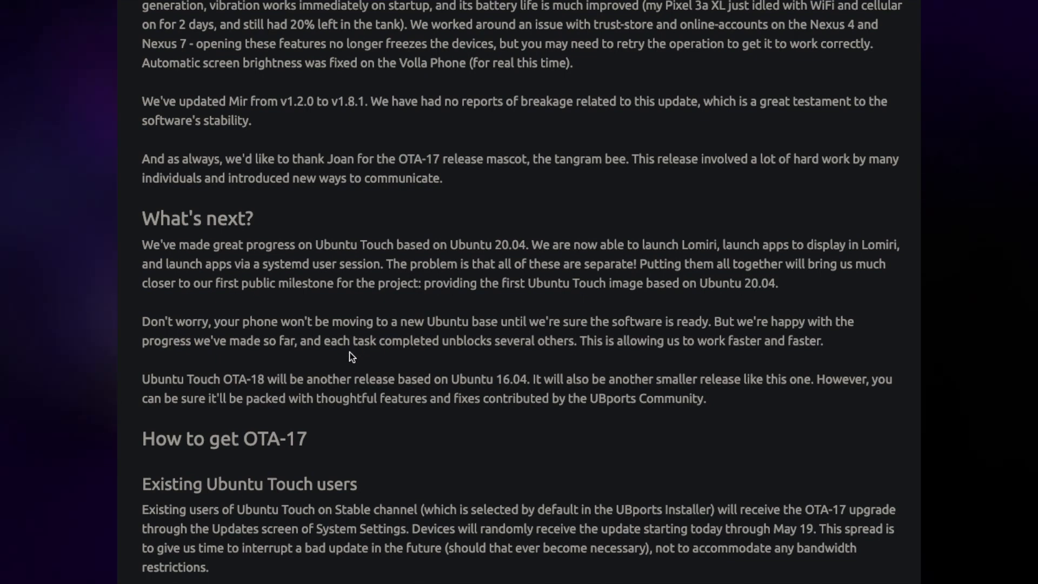
scroll("down", 3)
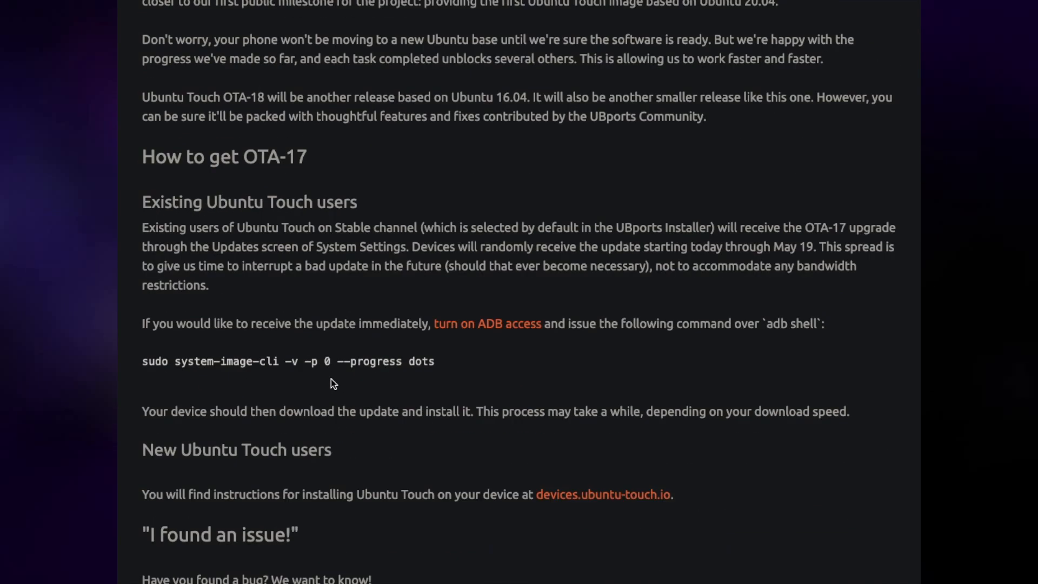
scroll("down", 3)
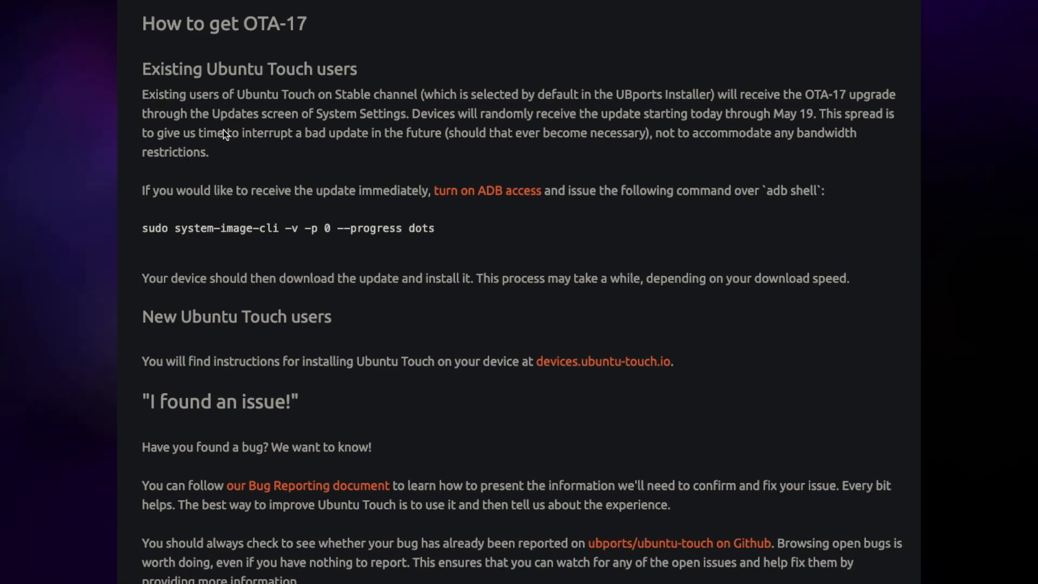
scroll("down", 3)
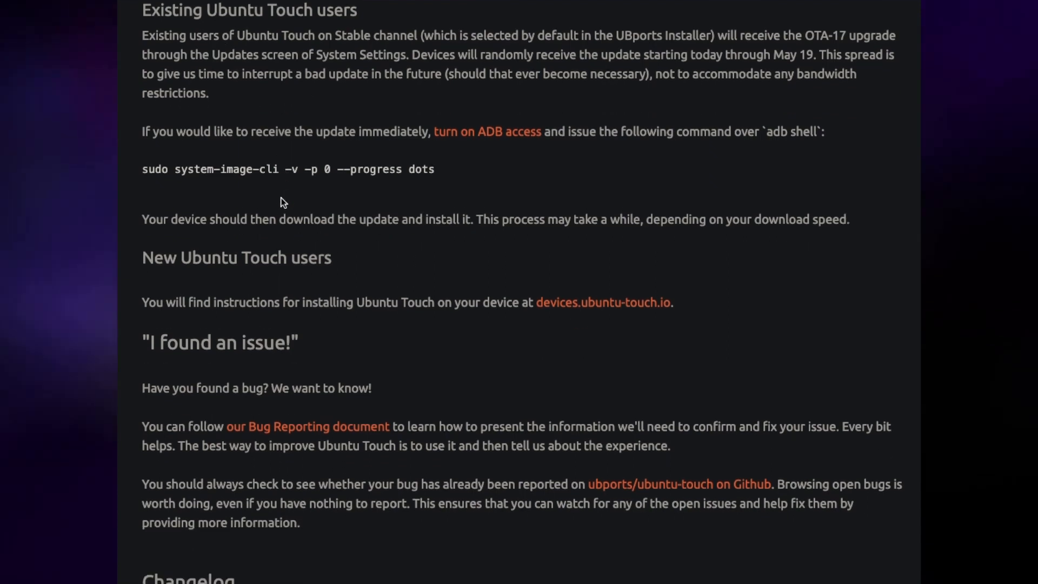
scroll("down", 3)
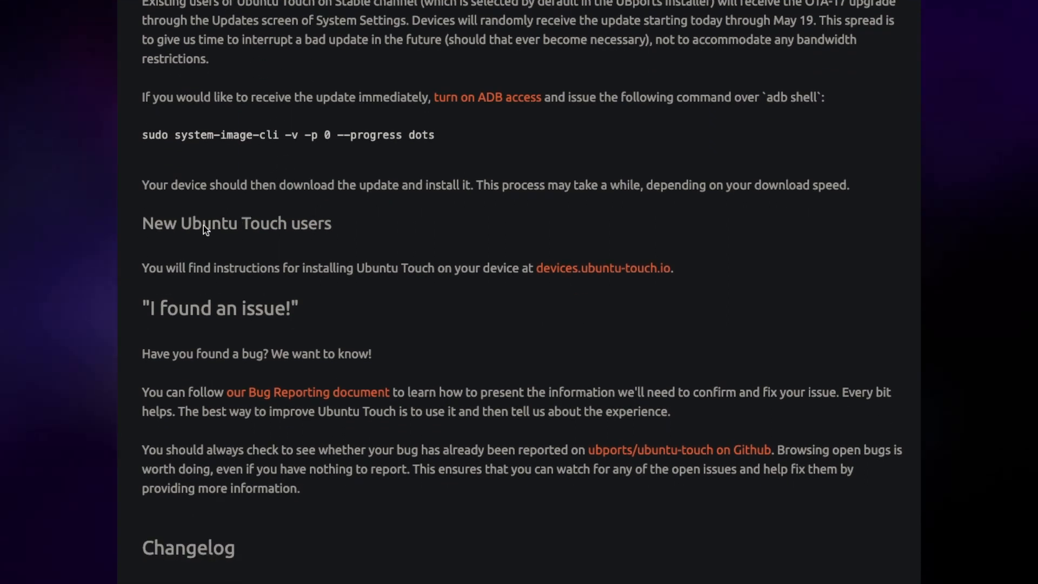
scroll("up", 3)
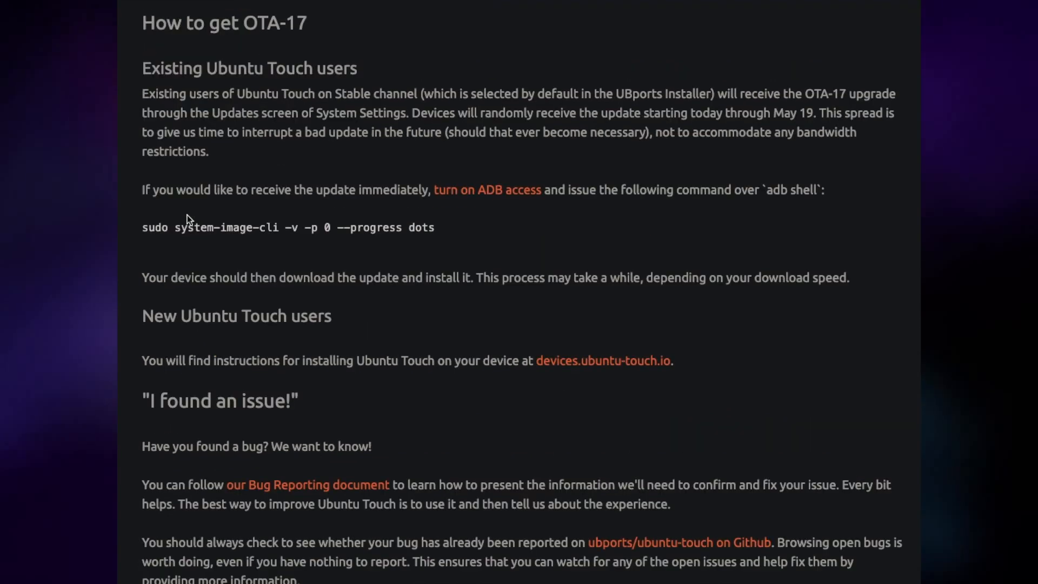
scroll("down", 3)
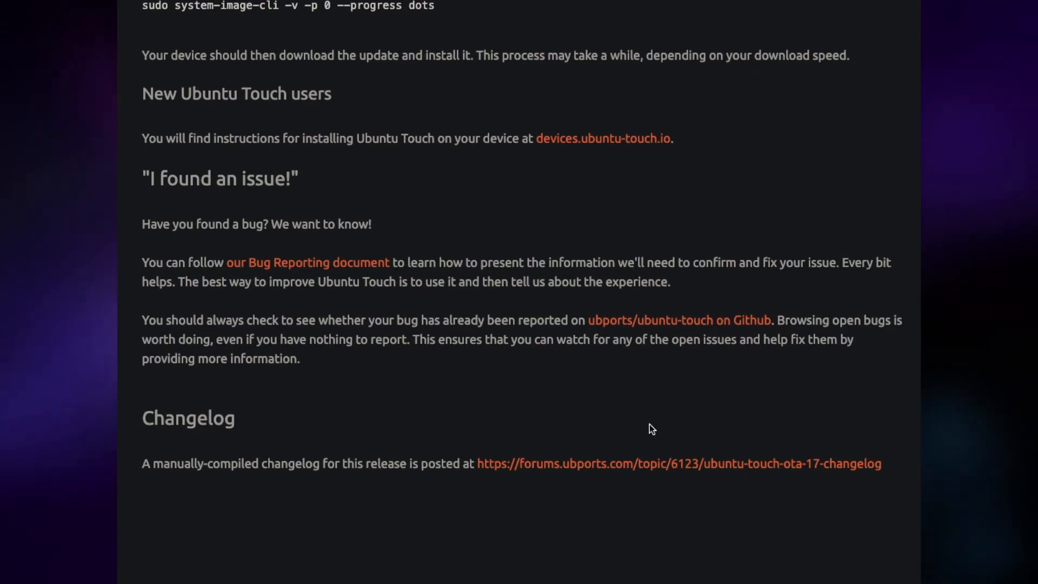
mouse_move(540, 445)
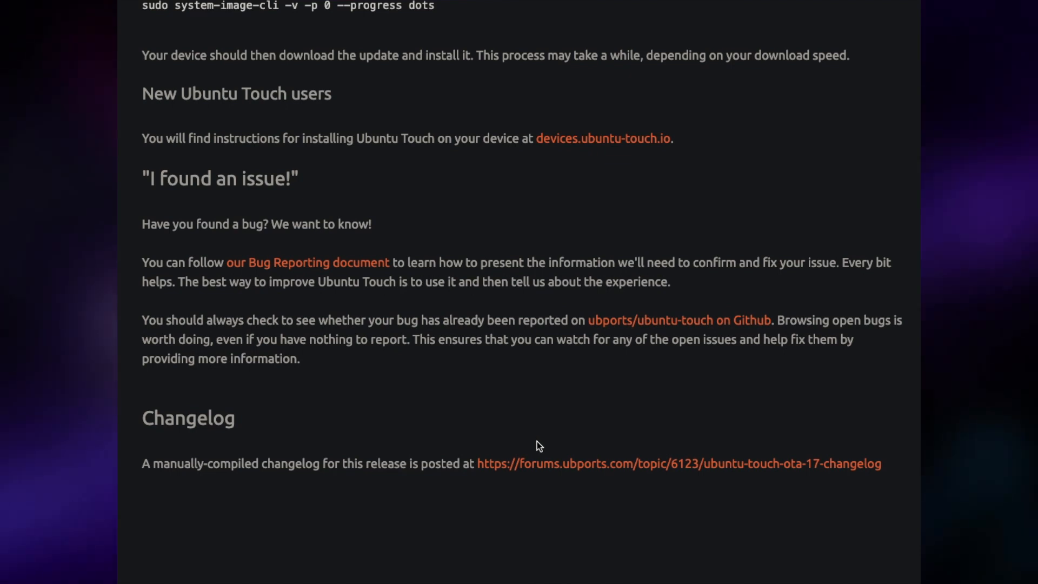
mouse_move(503, 454)
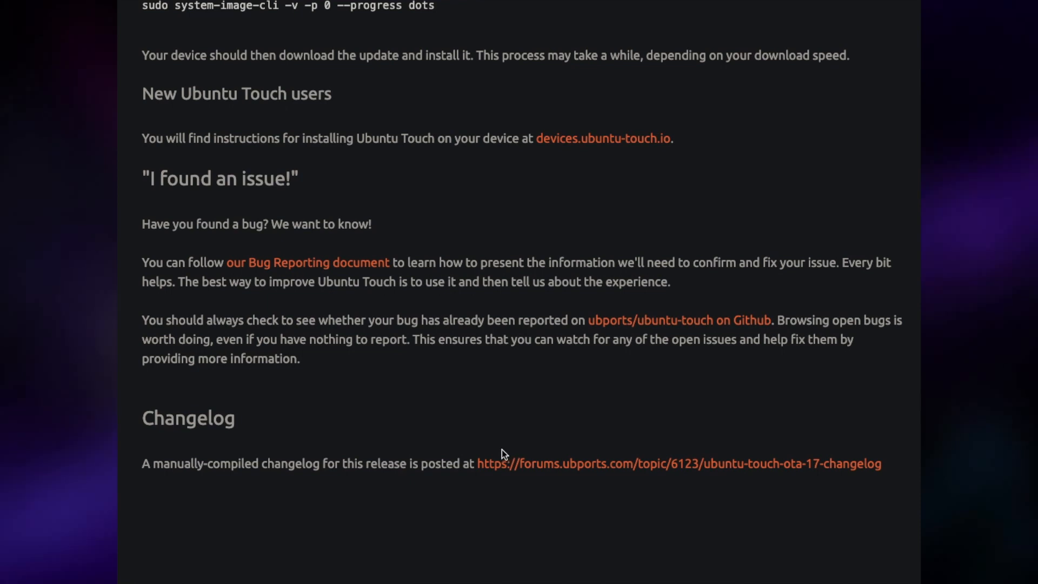
mouse_move(492, 453)
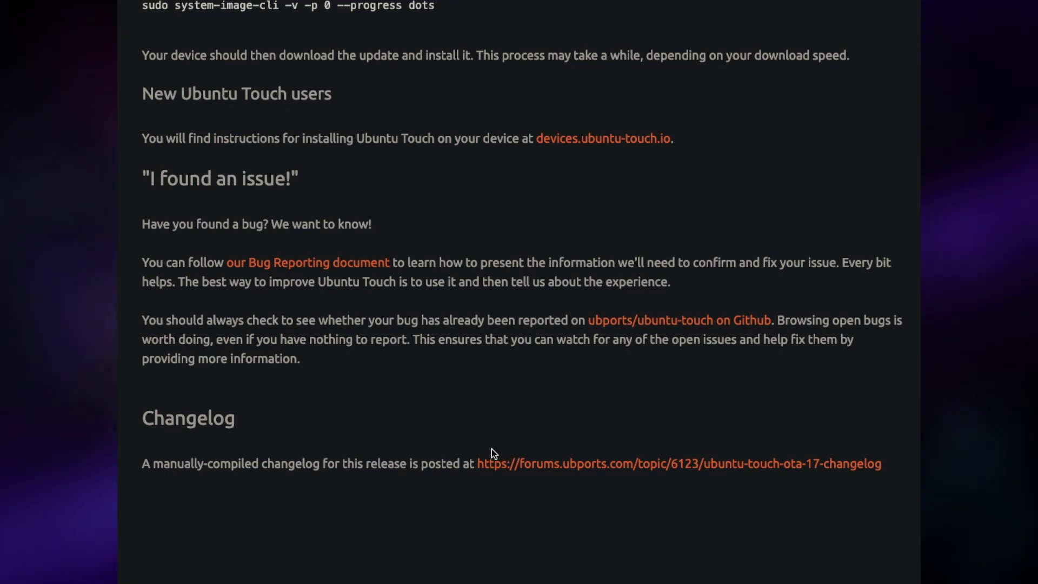
mouse_move(483, 448)
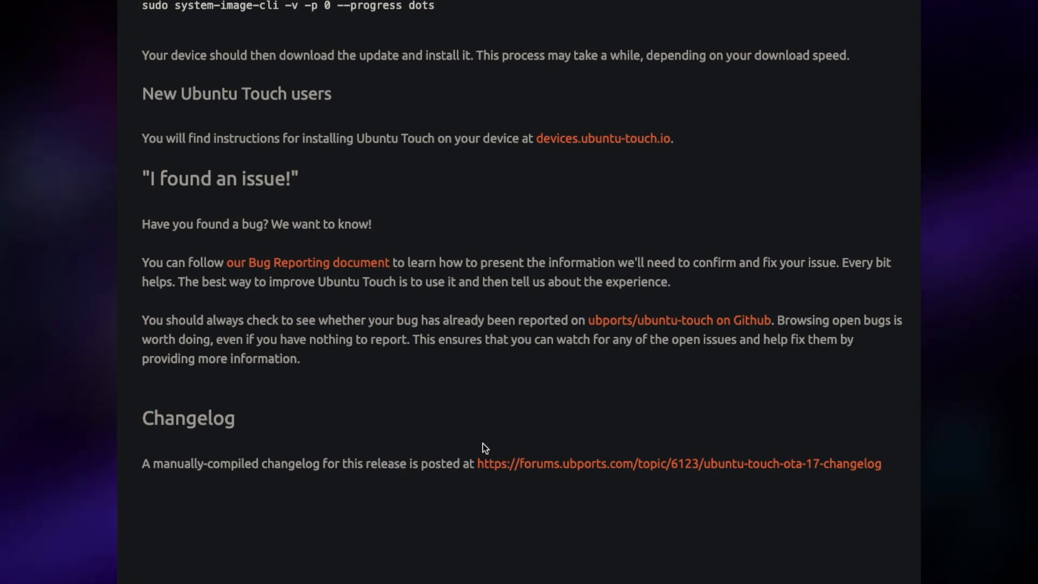
mouse_move(479, 447)
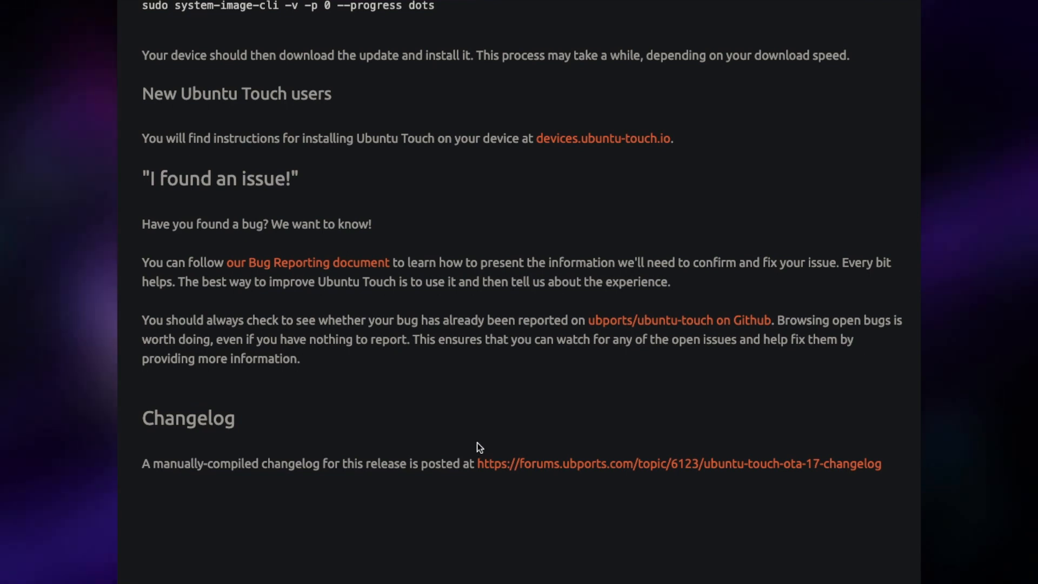
mouse_move(469, 420)
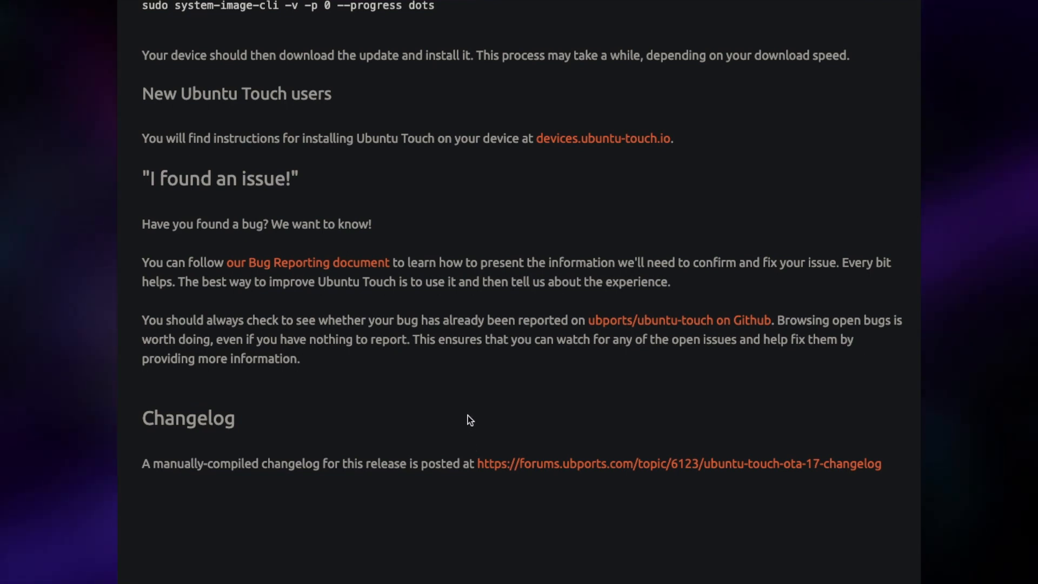
mouse_move(455, 413)
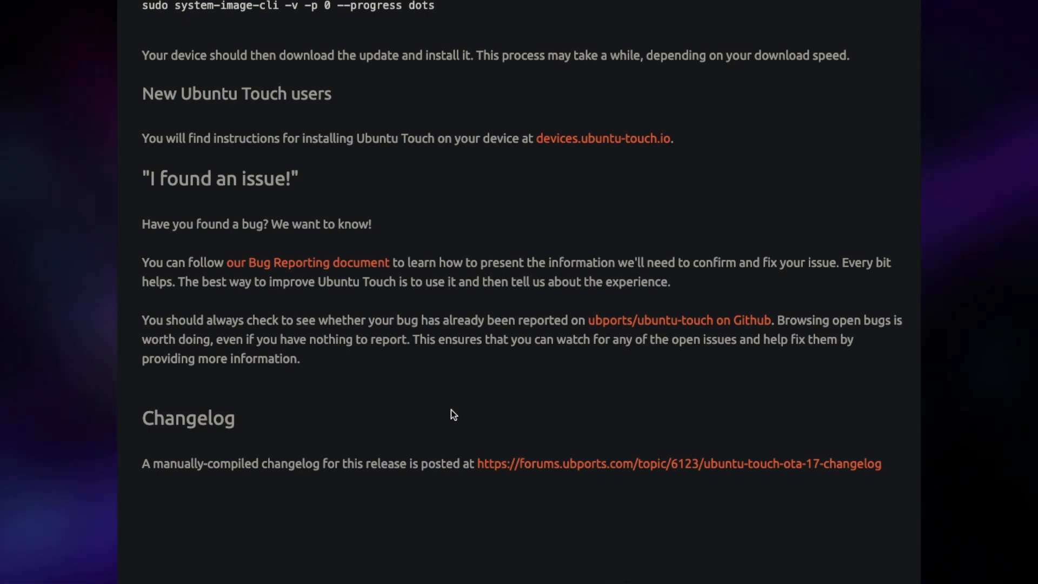
mouse_move(447, 415)
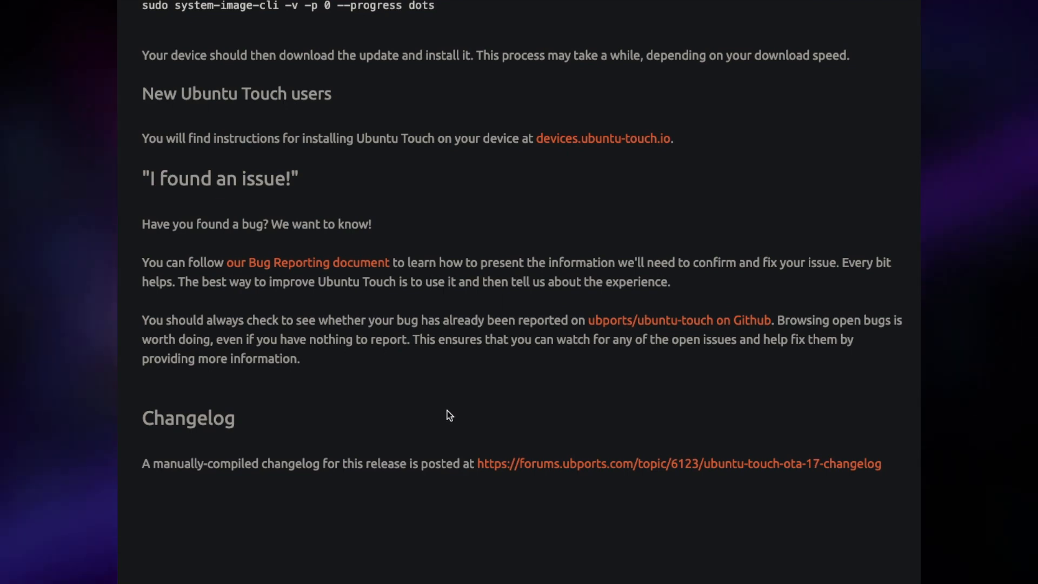